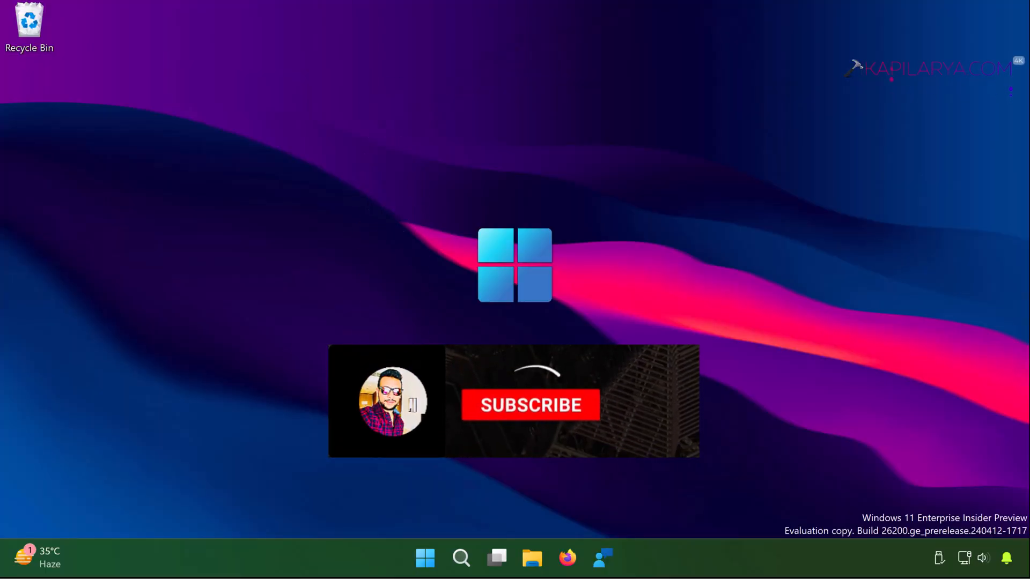
Step: Dismiss the app-blocked warning and browse File Explorer to C:\Windows\System32 to find mmc.exe
{"action": "left_click", "coordinate": [529, 405]}
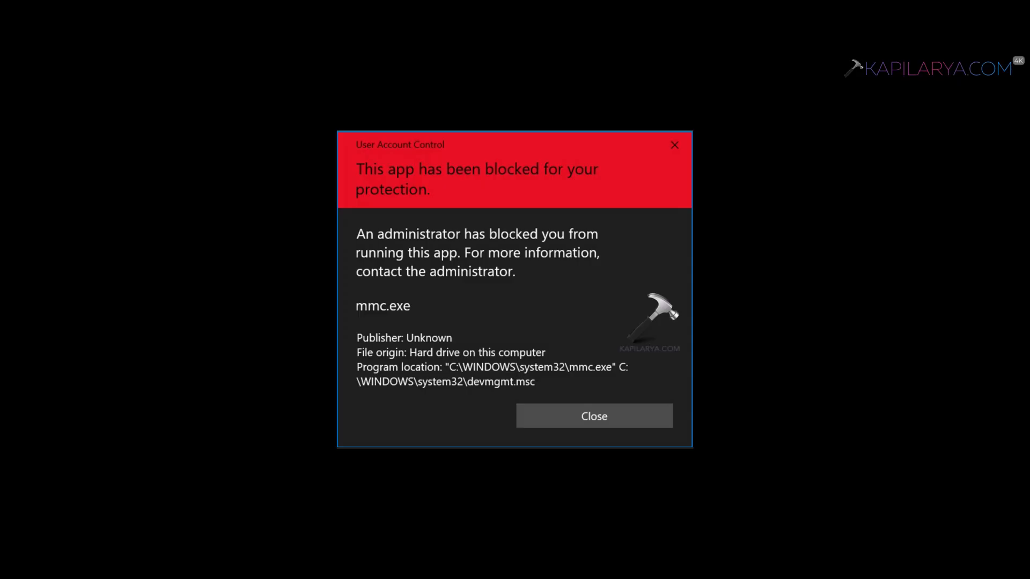
{"action": "left_click", "coordinate": [592, 415]}
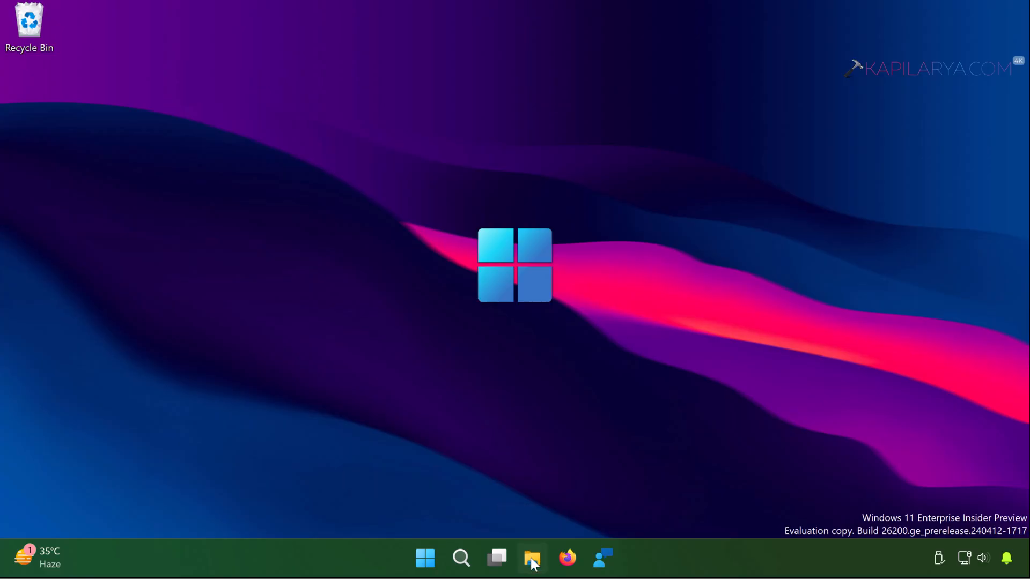
{"action": "left_click", "coordinate": [532, 558]}
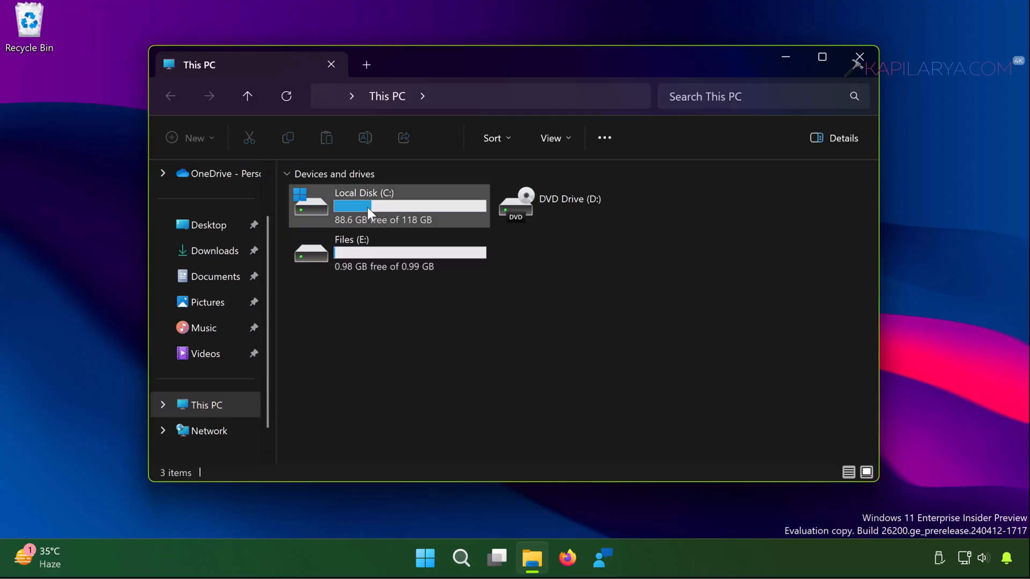
{"action": "double_click", "coordinate": [364, 192]}
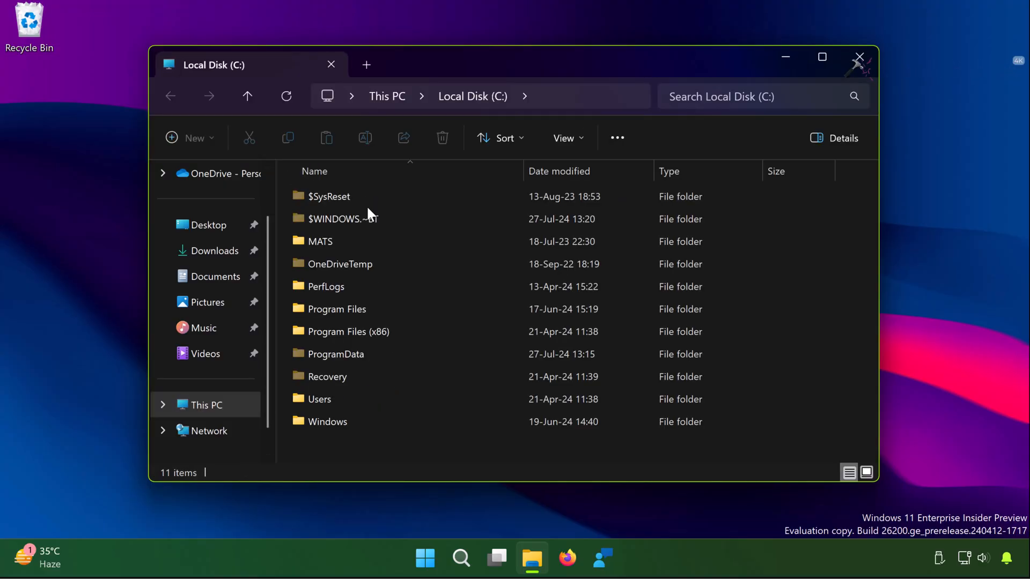
{"action": "left_click", "coordinate": [328, 421]}
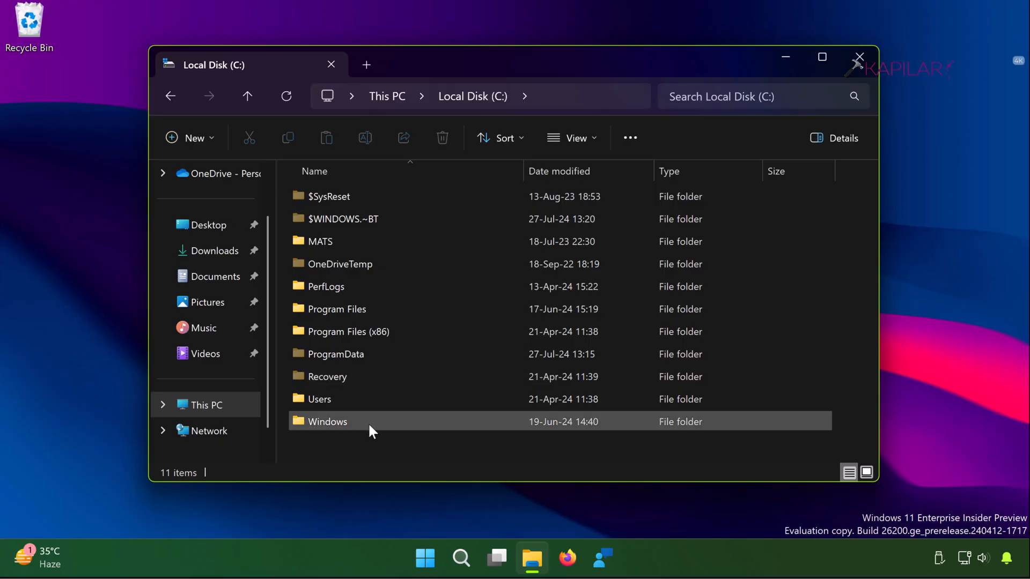
{"action": "double_click", "coordinate": [327, 421]}
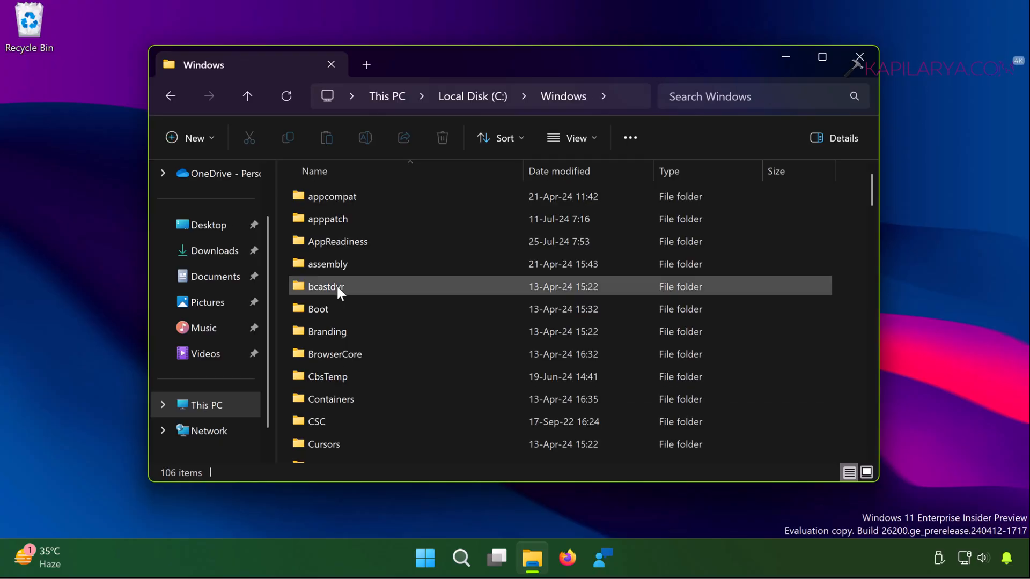
{"action": "left_click", "coordinate": [326, 287]}
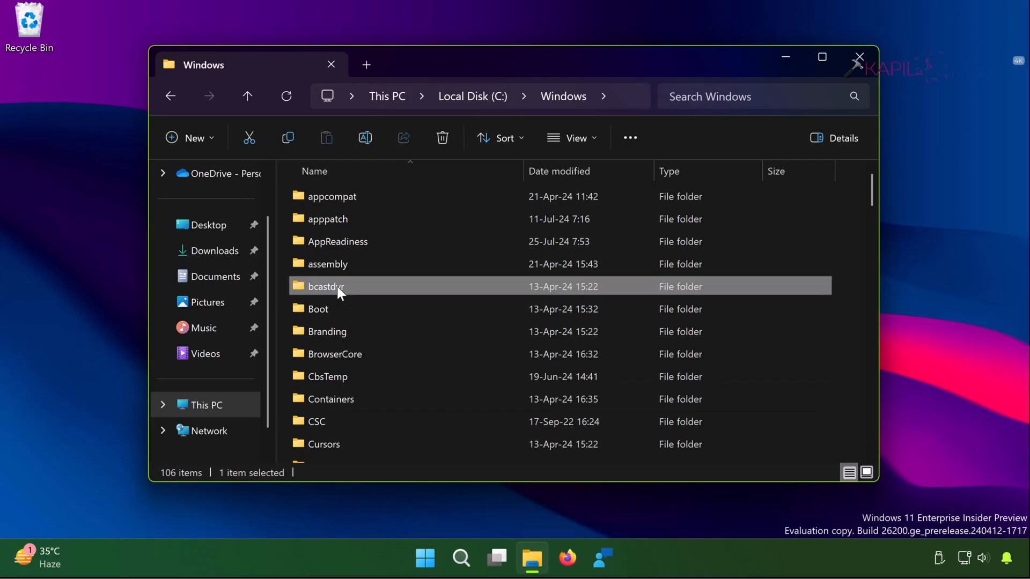
{"action": "scroll", "scroll_direction": "down", "scroll_amount": 3}
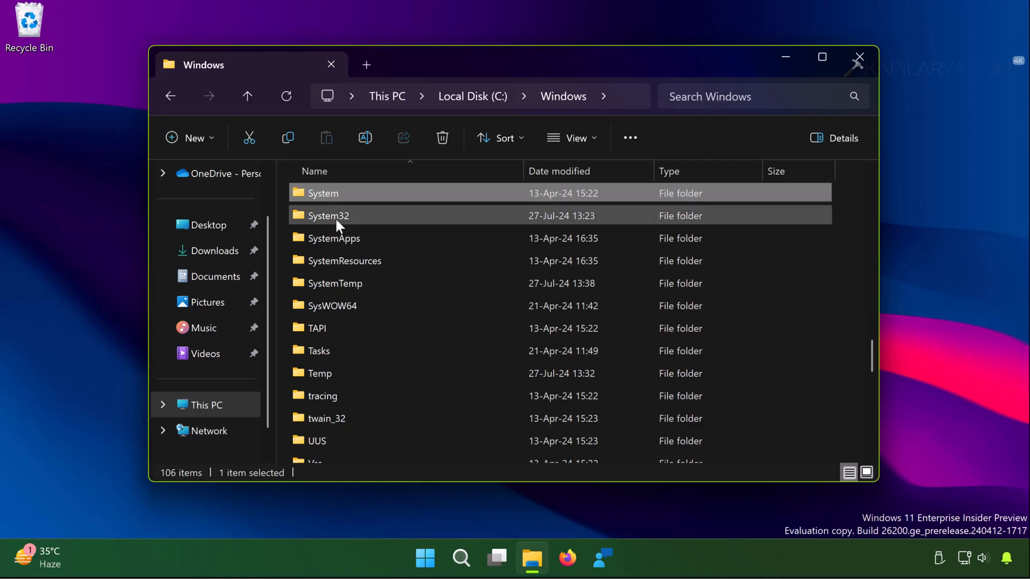
{"action": "double_click", "coordinate": [328, 216]}
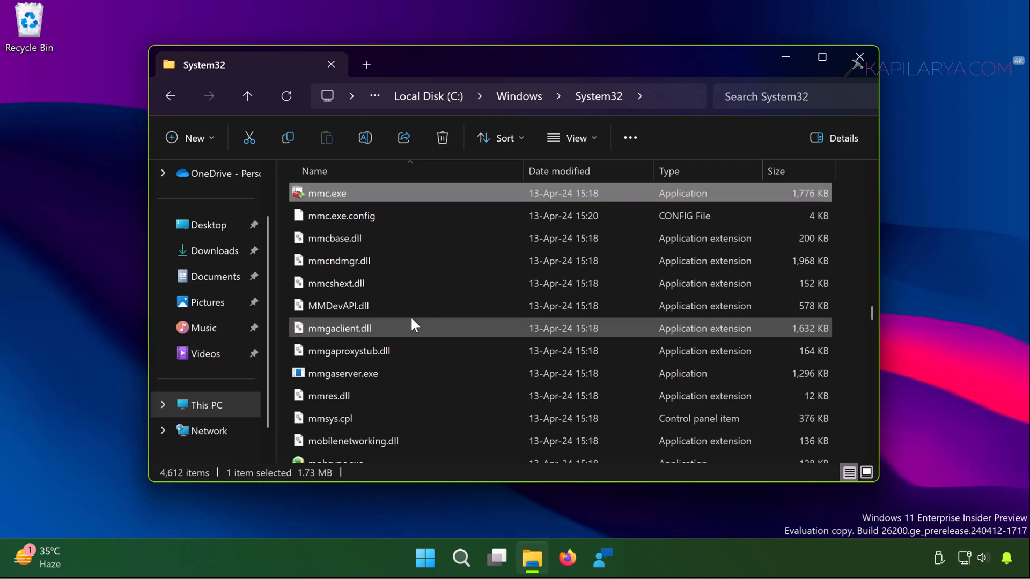
{"action": "mouse_move", "coordinate": [380, 193]}
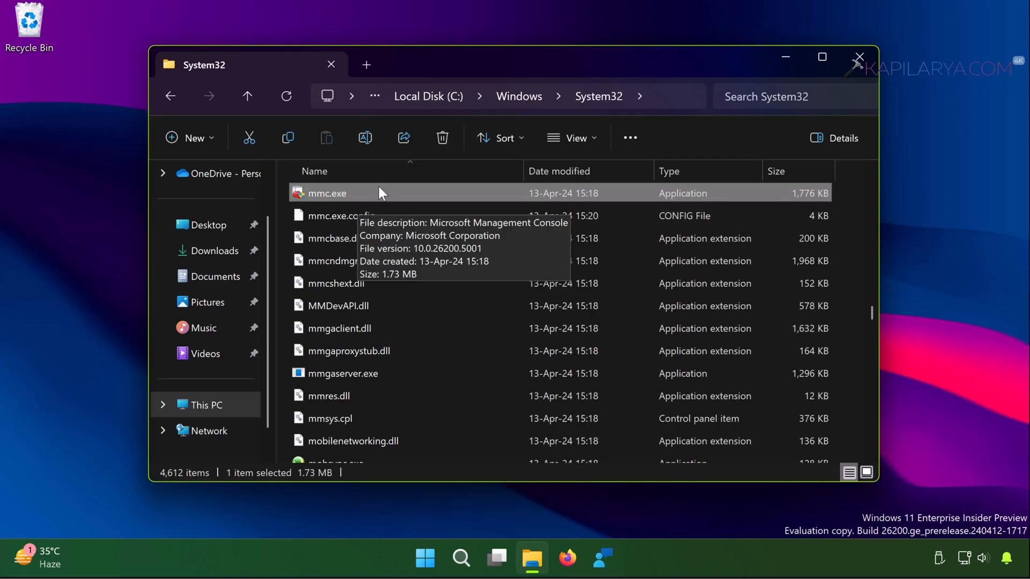
Step: Bring up mmc.exe's full classic context menu to reach the Microsoft Defender scan option
{"action": "right_click", "coordinate": [327, 194]}
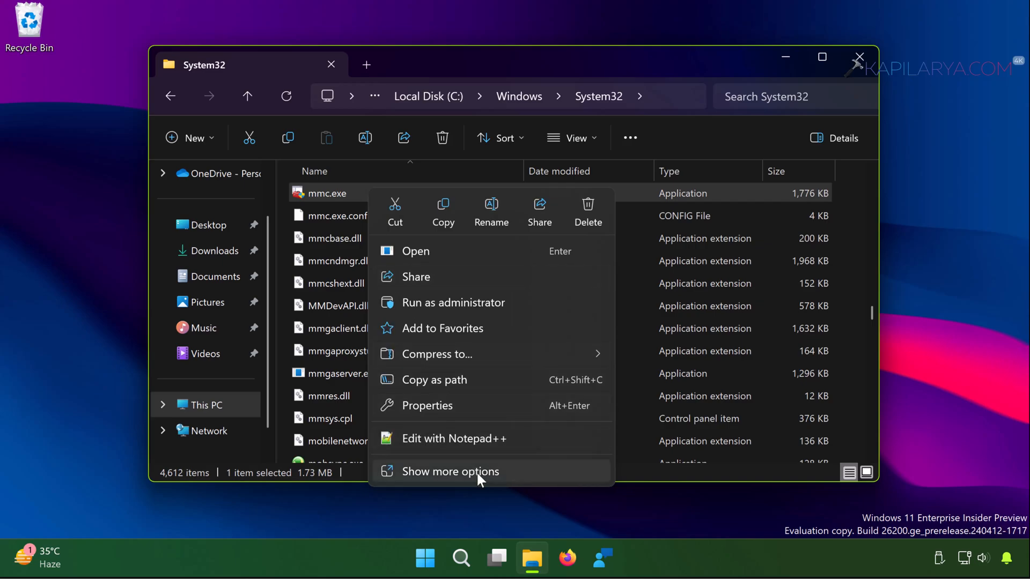
{"action": "left_click", "coordinate": [451, 472]}
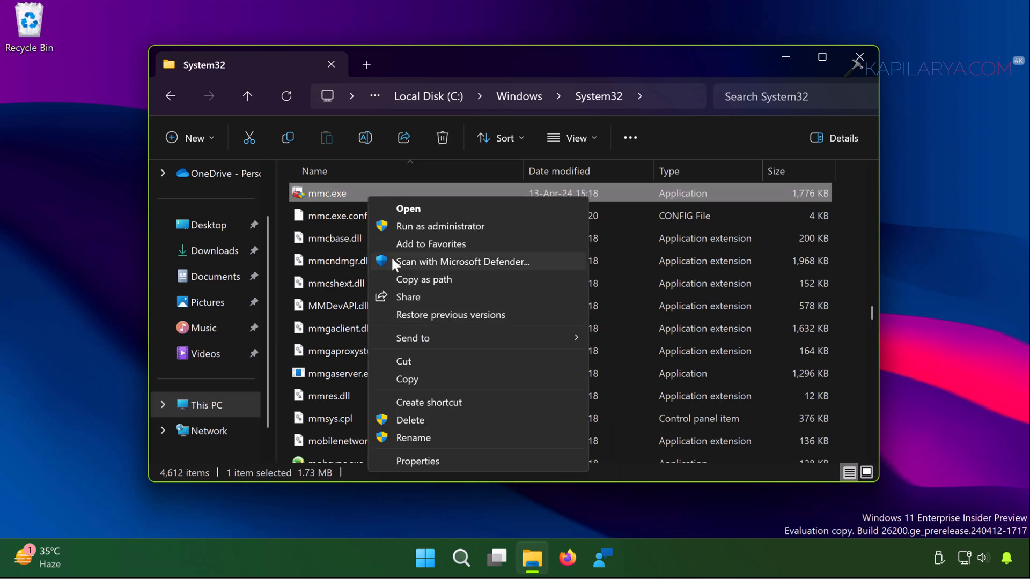
{"action": "mouse_move", "coordinate": [501, 274]}
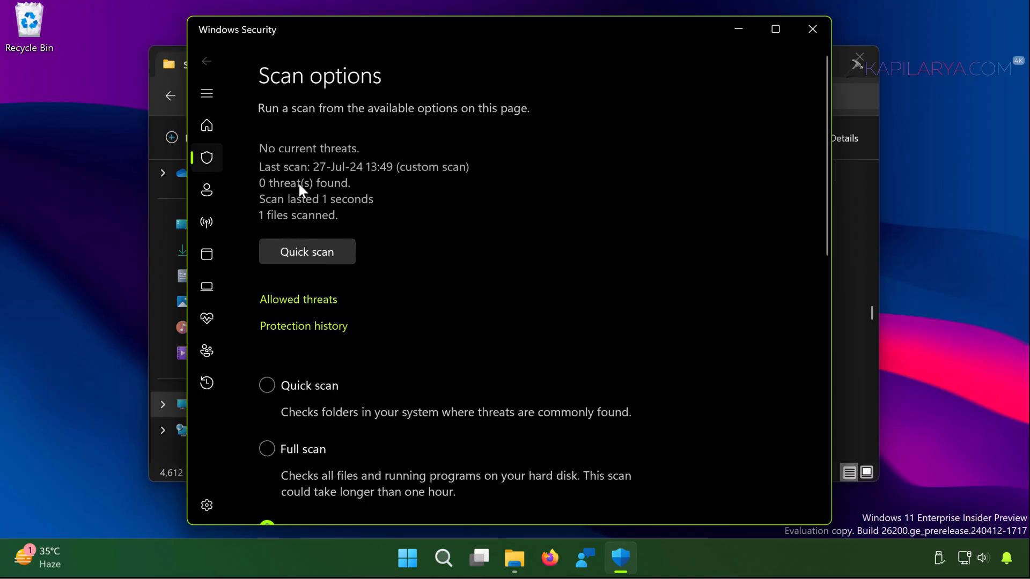
{"action": "mouse_move", "coordinate": [272, 226]}
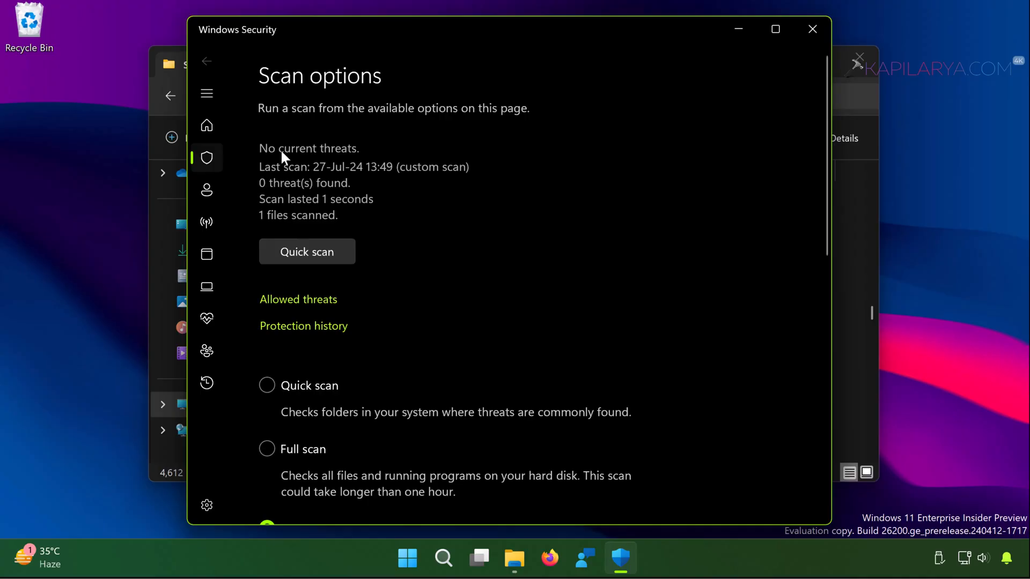
{"action": "mouse_move", "coordinate": [700, 237]}
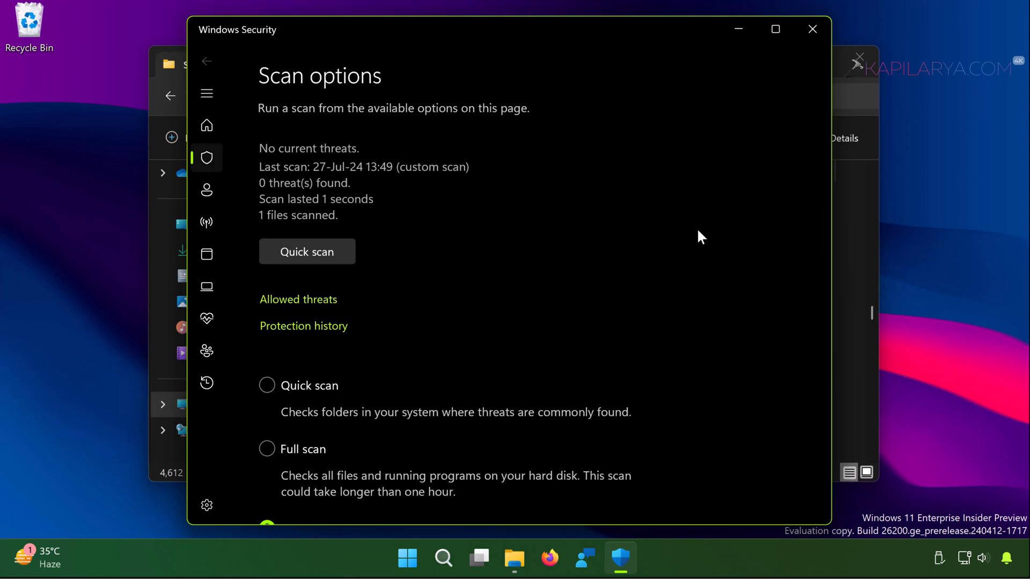
{"action": "mouse_move", "coordinate": [715, 219]}
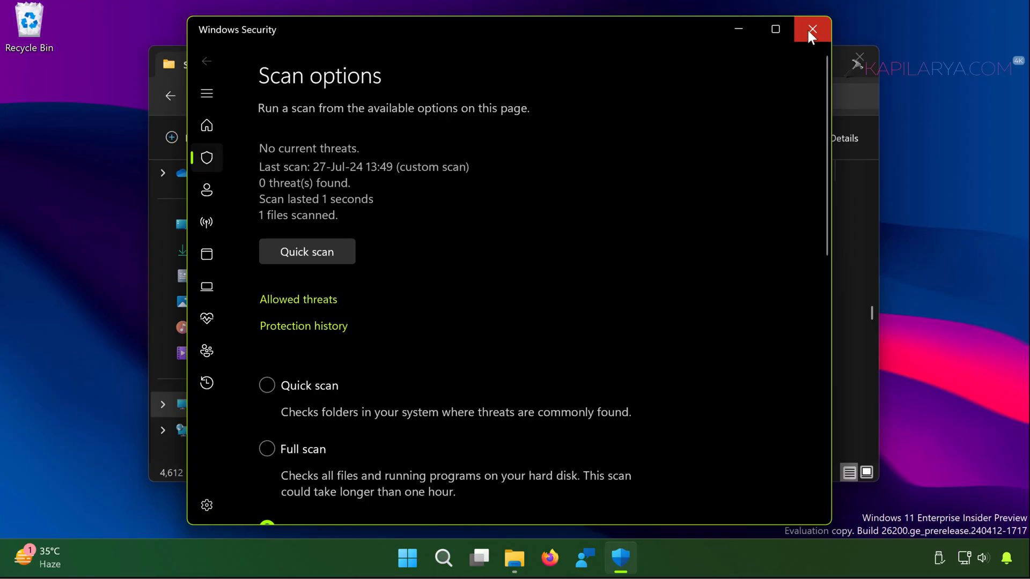
Step: Close the scan results and System32 window, then search for 'windows security'
{"action": "left_click", "coordinate": [812, 29]}
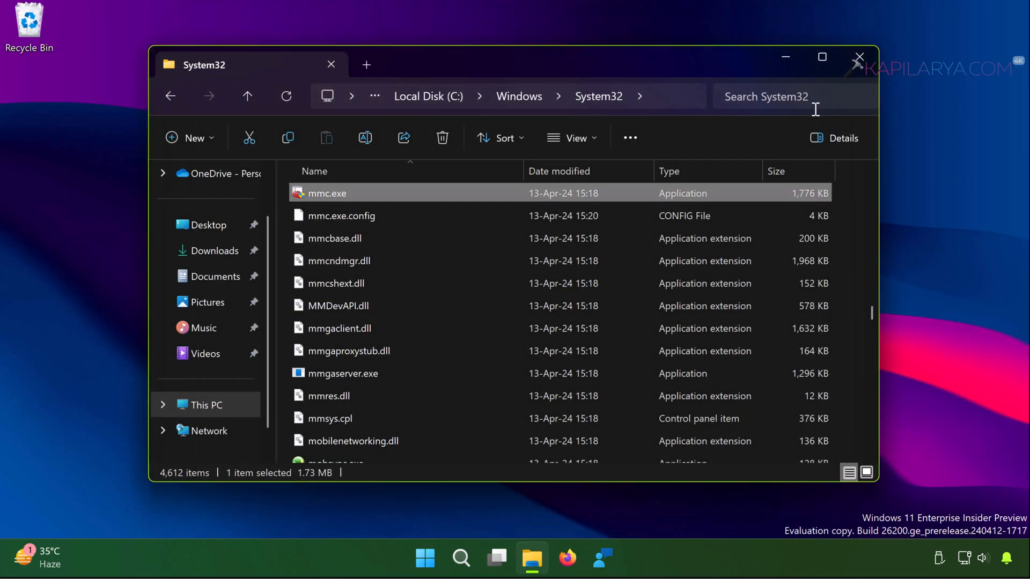
{"action": "left_click", "coordinate": [858, 57]}
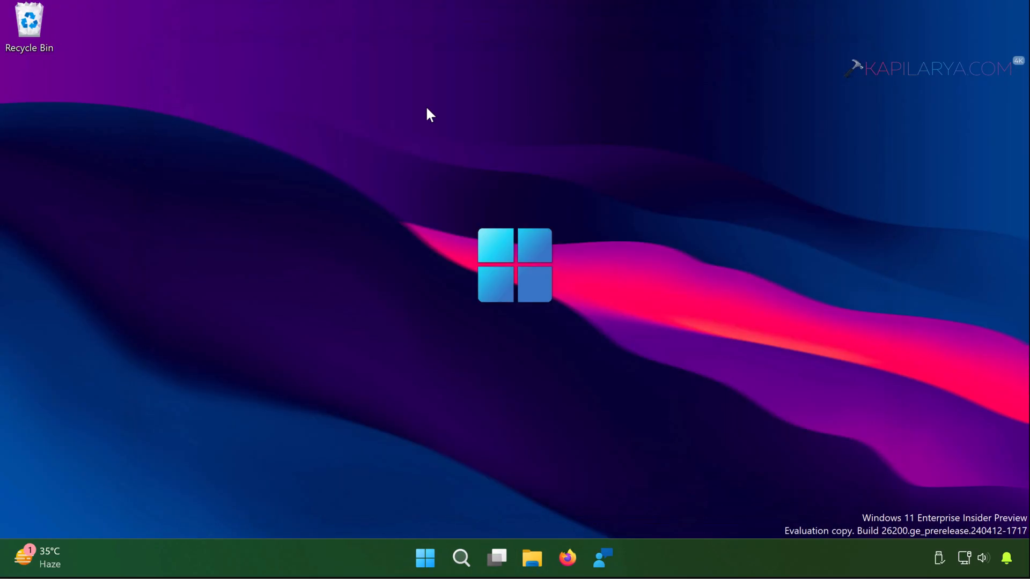
{"action": "mouse_move", "coordinate": [474, 474]}
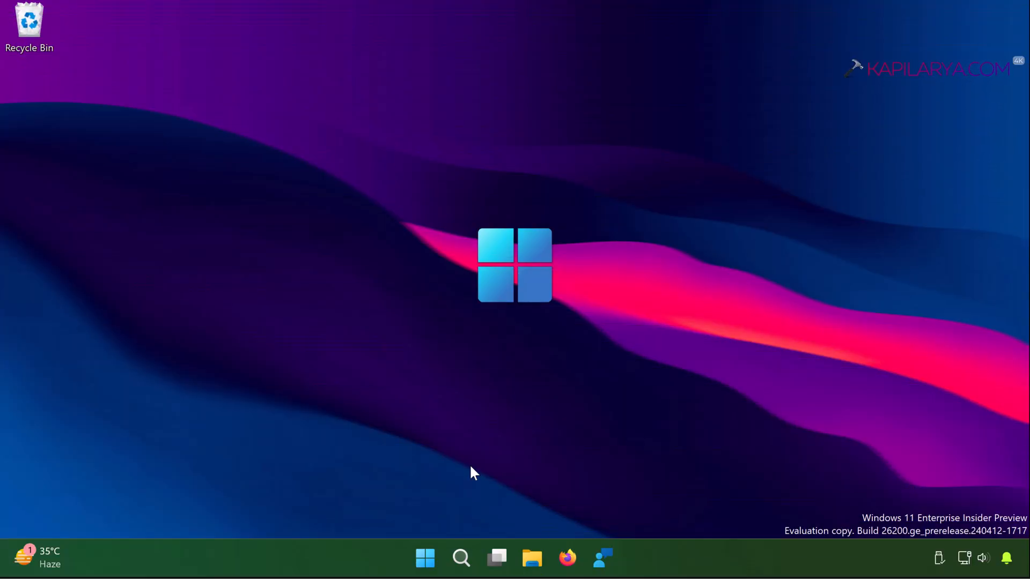
{"action": "left_click", "coordinate": [461, 558]}
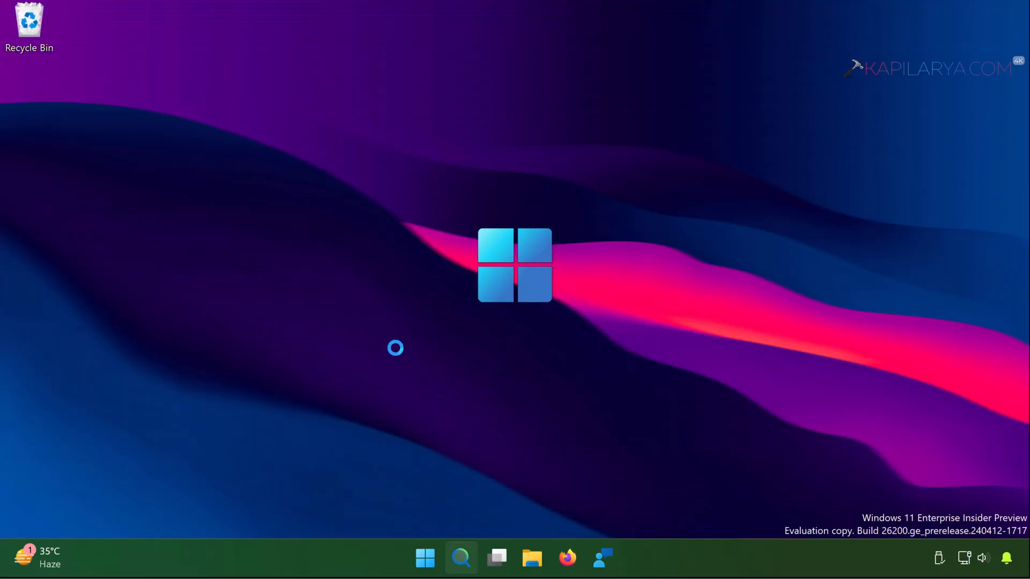
{"action": "left_click", "coordinate": [460, 559]}
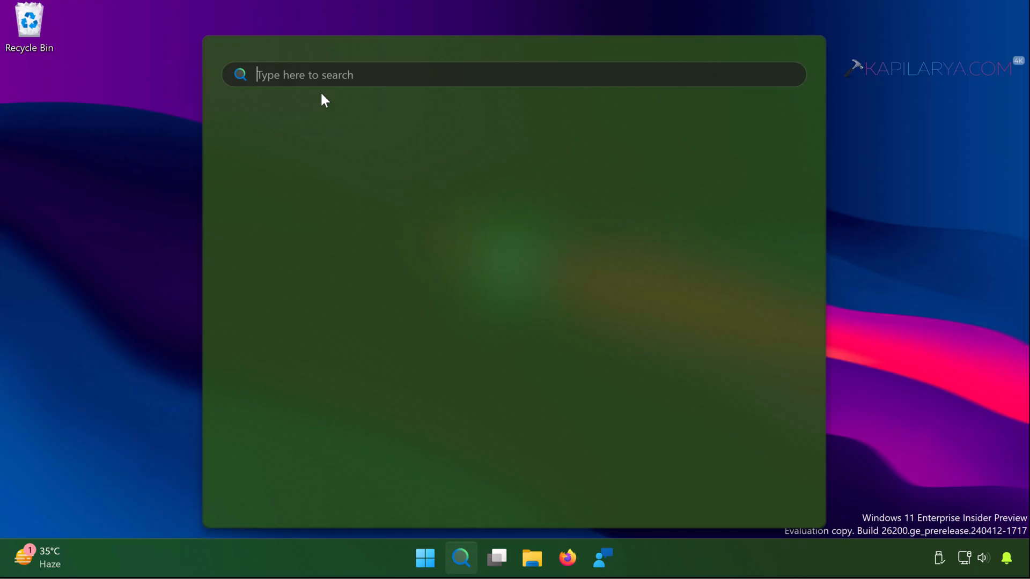
{"action": "type", "text": "windows"}
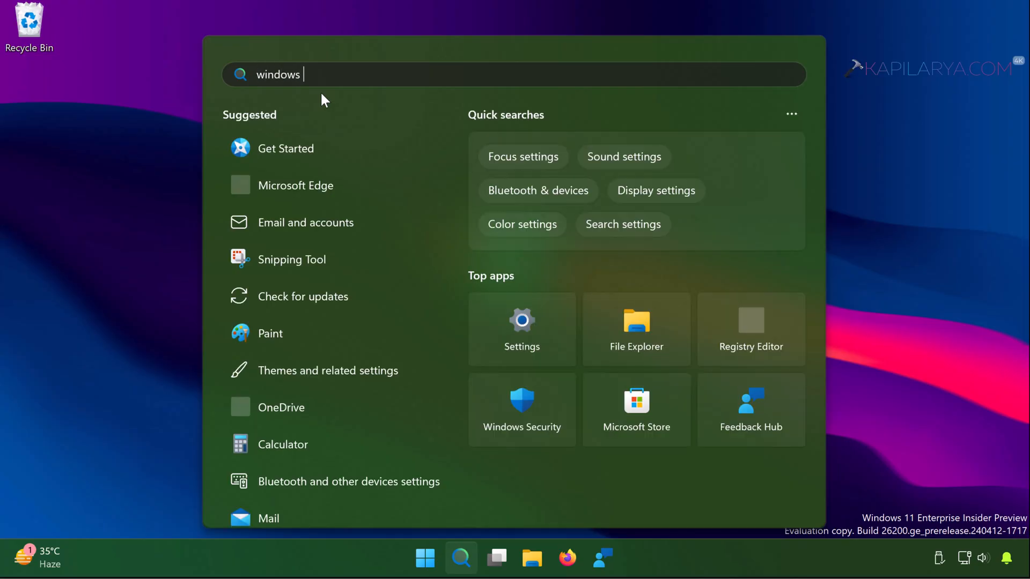
{"action": "type", "text": "security"}
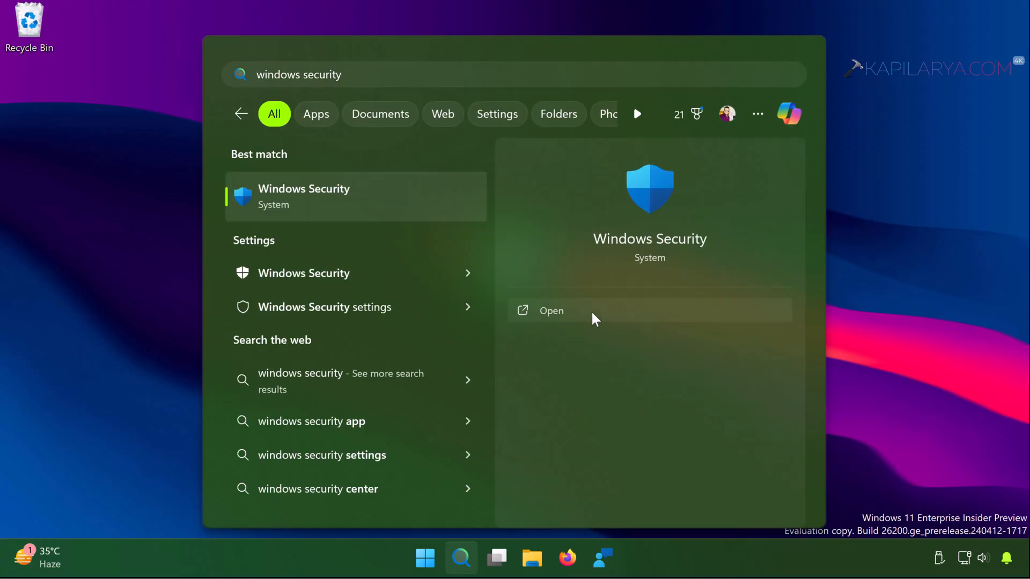
Step: Launch Windows Security, confirm Protection history shows no recent actions, and close it
{"action": "left_click", "coordinate": [551, 311]}
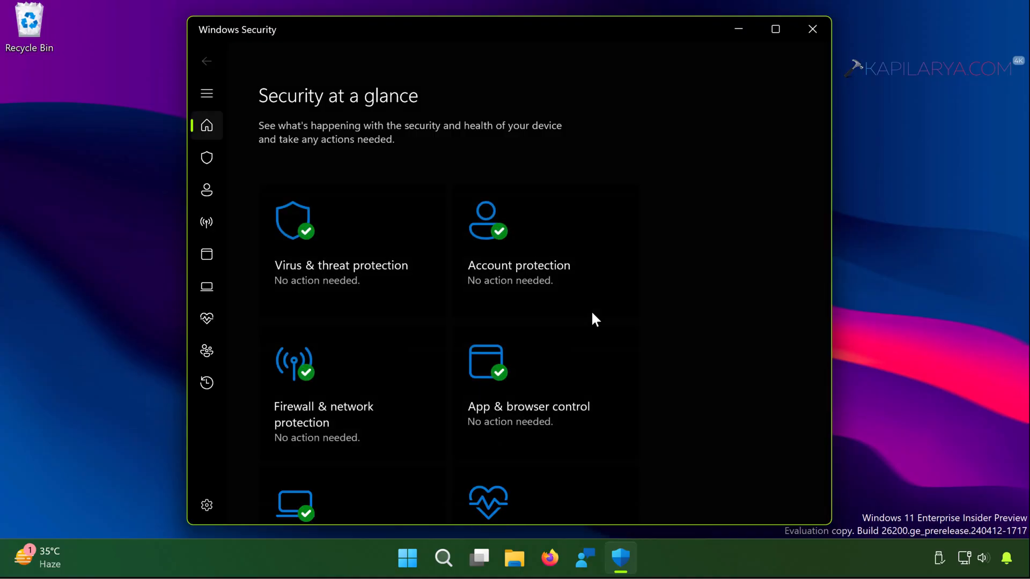
{"action": "mouse_move", "coordinate": [342, 276]}
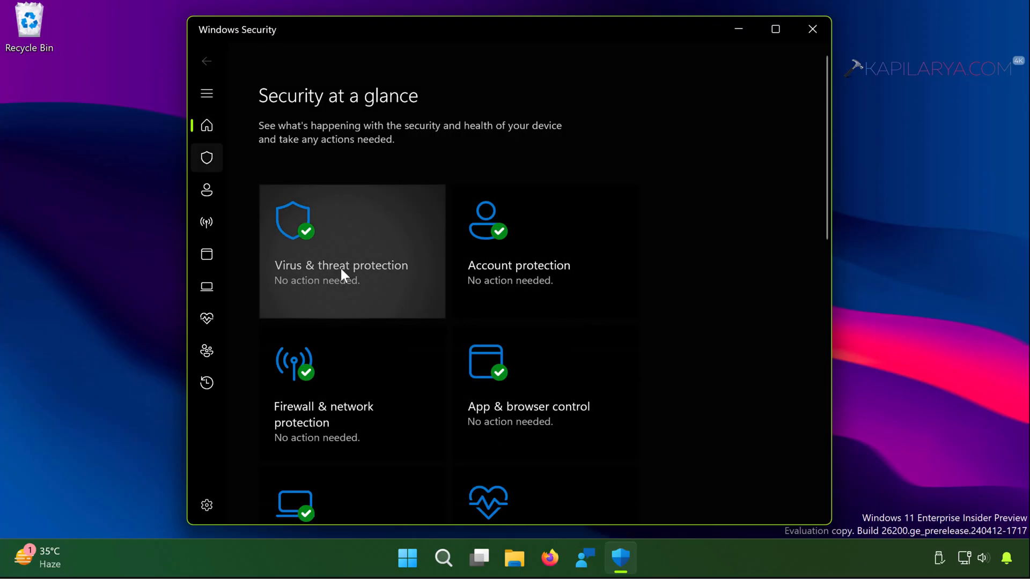
{"action": "left_click", "coordinate": [352, 251]}
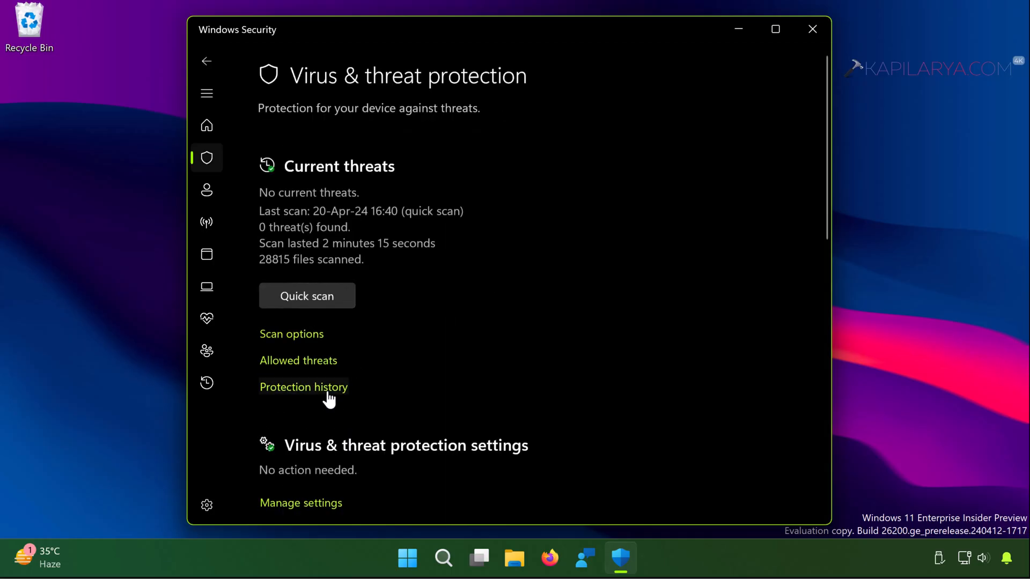
{"action": "left_click", "coordinate": [304, 387]}
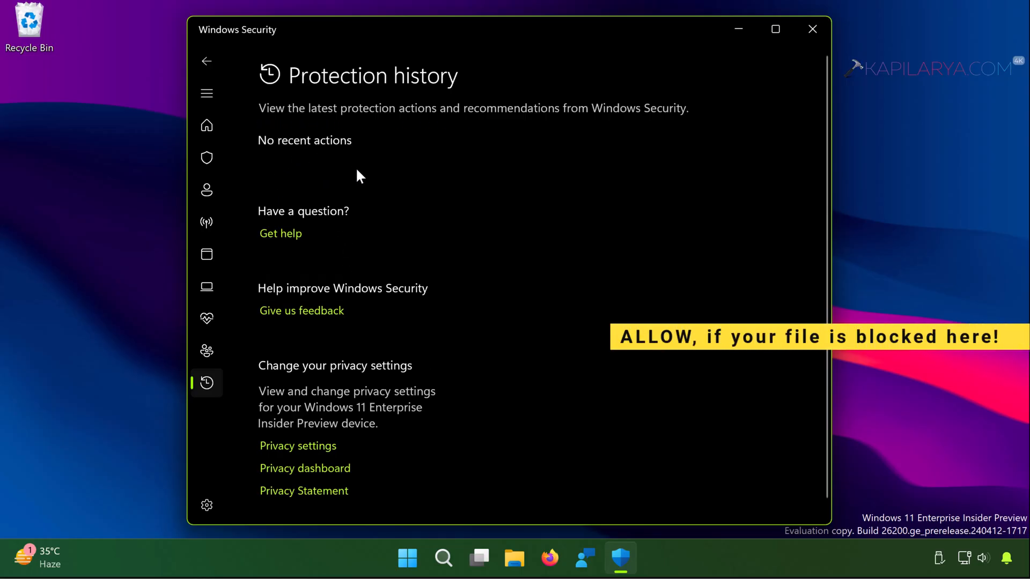
{"action": "mouse_move", "coordinate": [558, 212]}
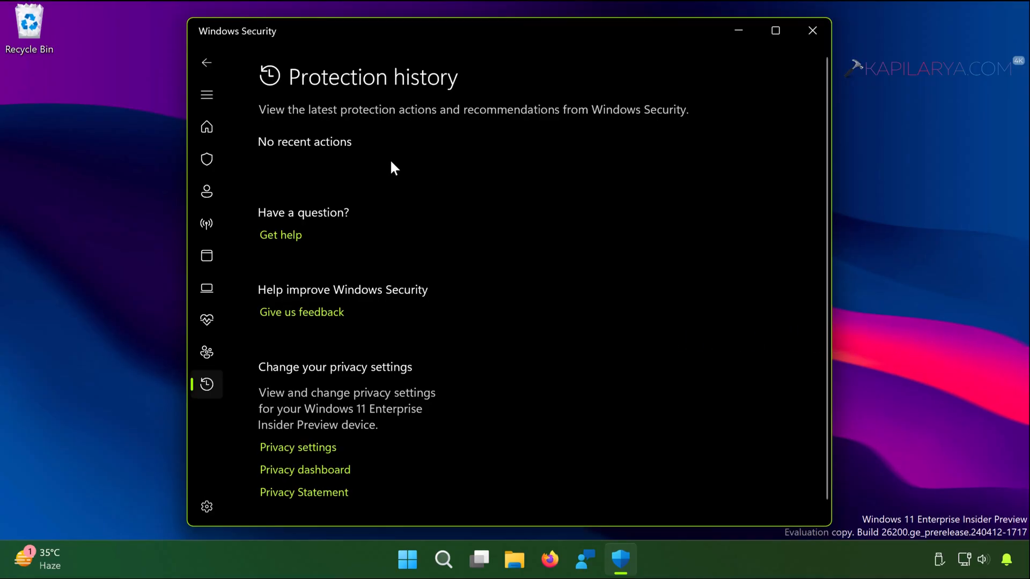
{"action": "left_click", "coordinate": [813, 30]}
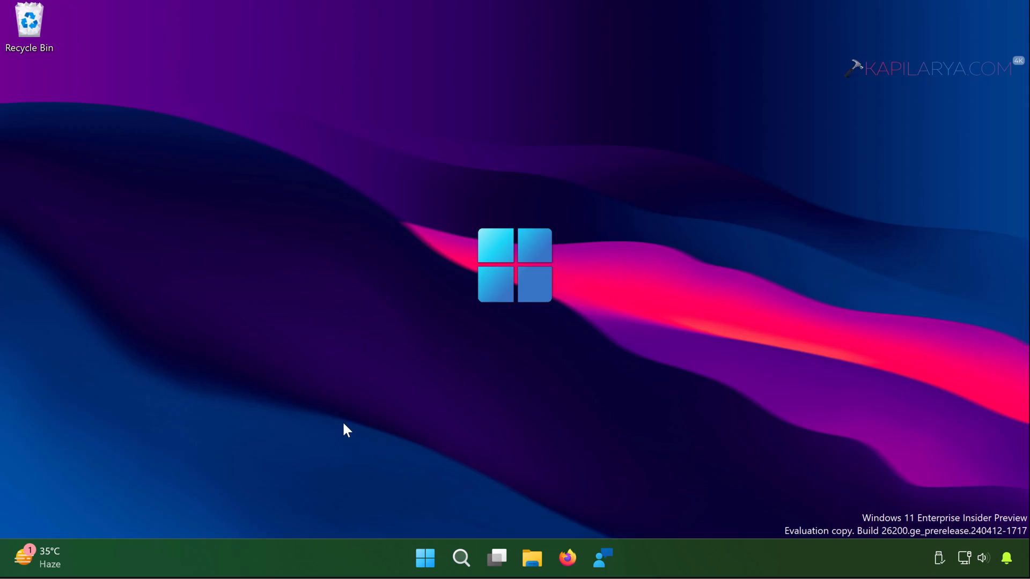
{"action": "mouse_move", "coordinate": [412, 439]}
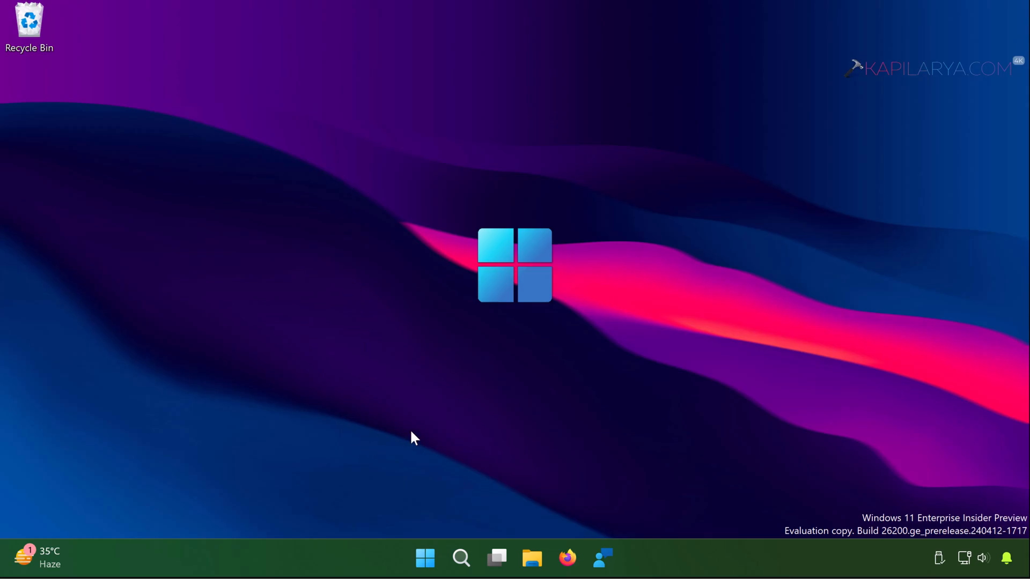
{"action": "mouse_move", "coordinate": [444, 547]}
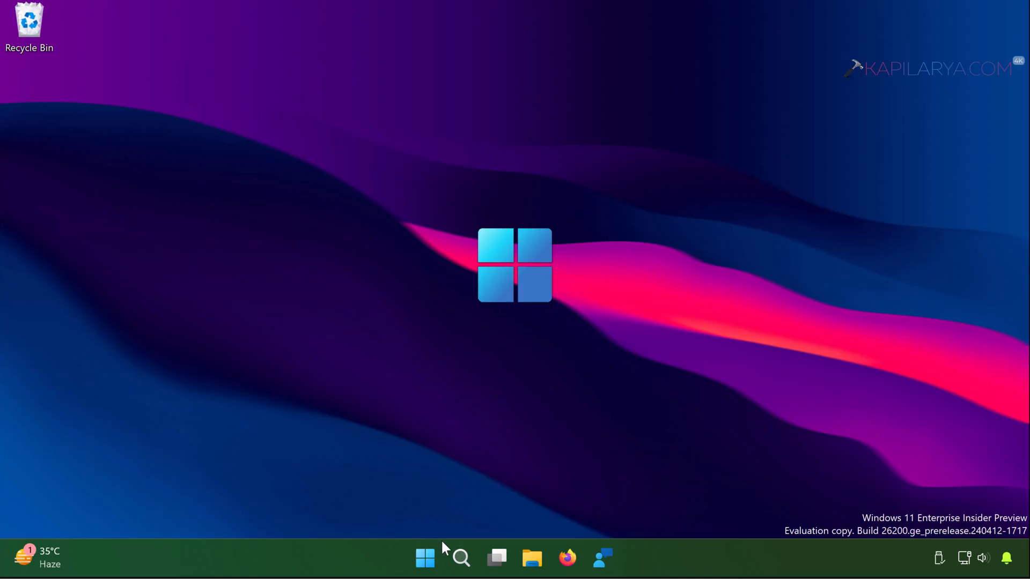
Step: Run 'cmd' as administrator and paste 'net user administrator /active:yes' at the prompt
{"action": "left_click", "coordinate": [461, 558]}
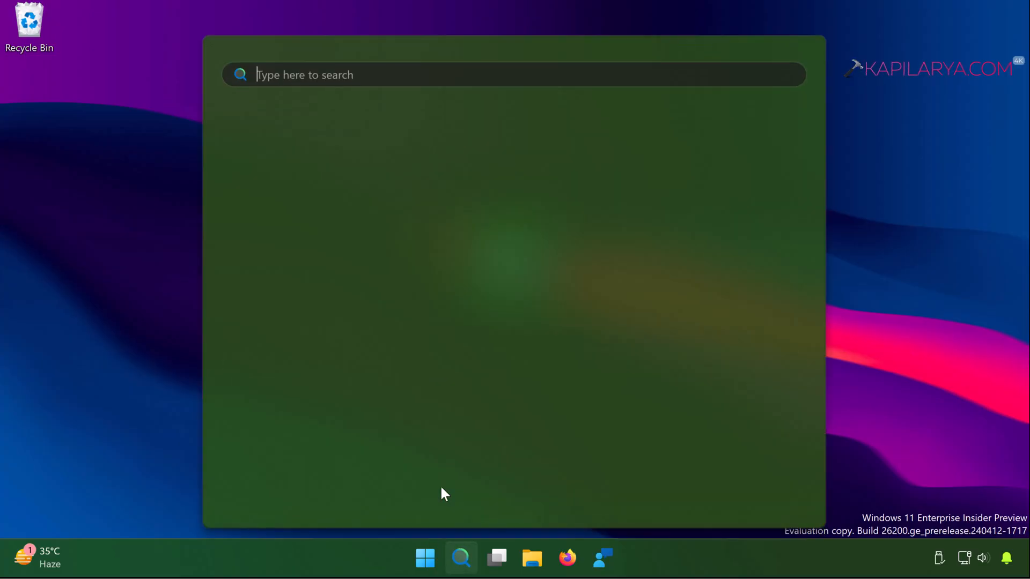
{"action": "left_click", "coordinate": [462, 558]}
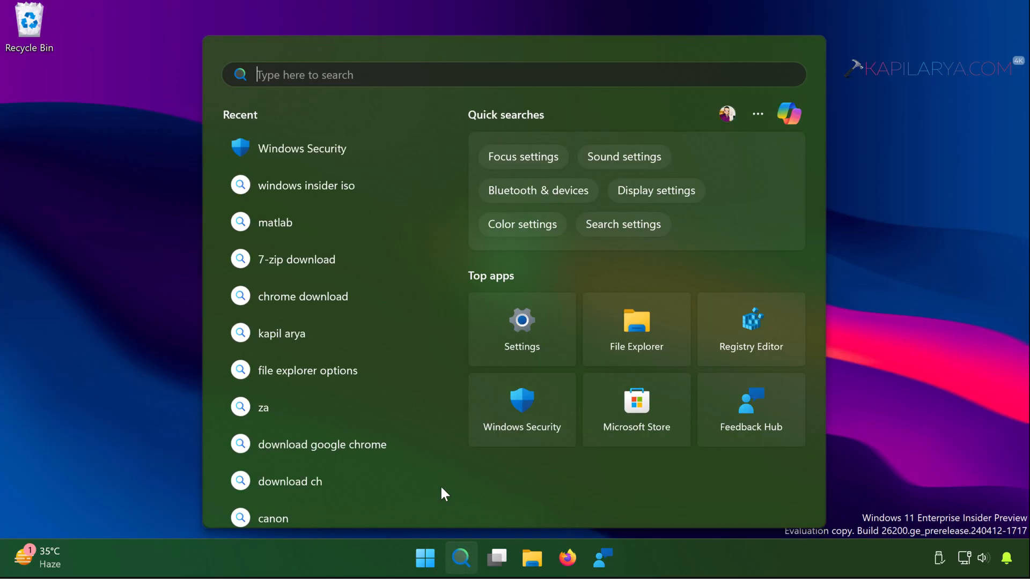
{"action": "type", "text": "cm"}
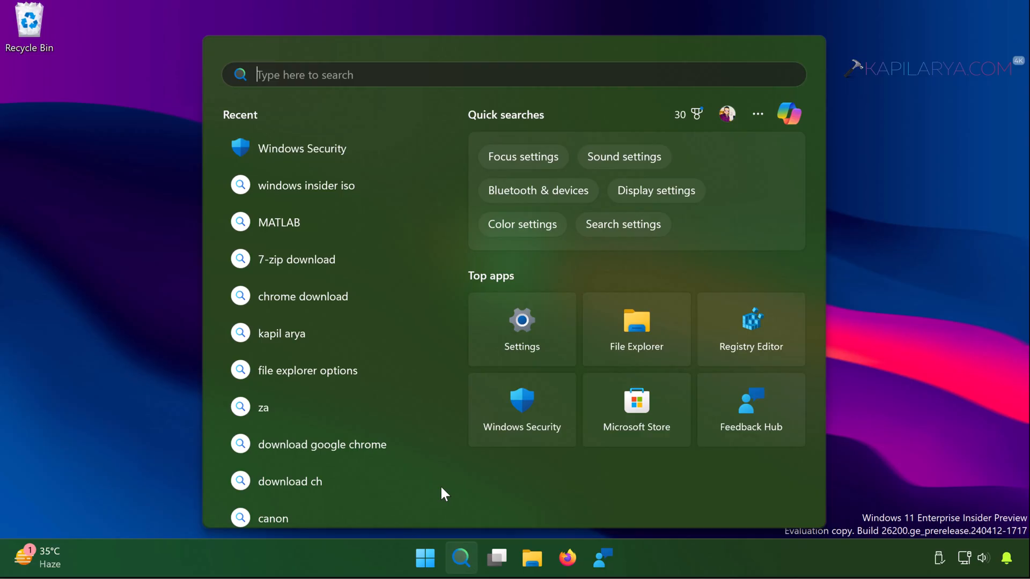
{"action": "type", "text": "cmd"}
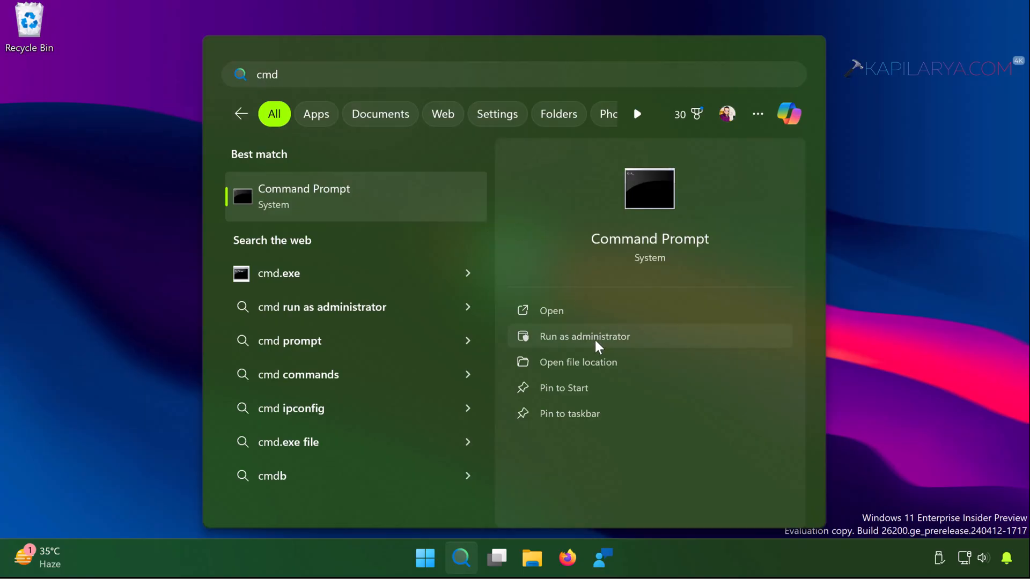
{"action": "left_click", "coordinate": [585, 336]}
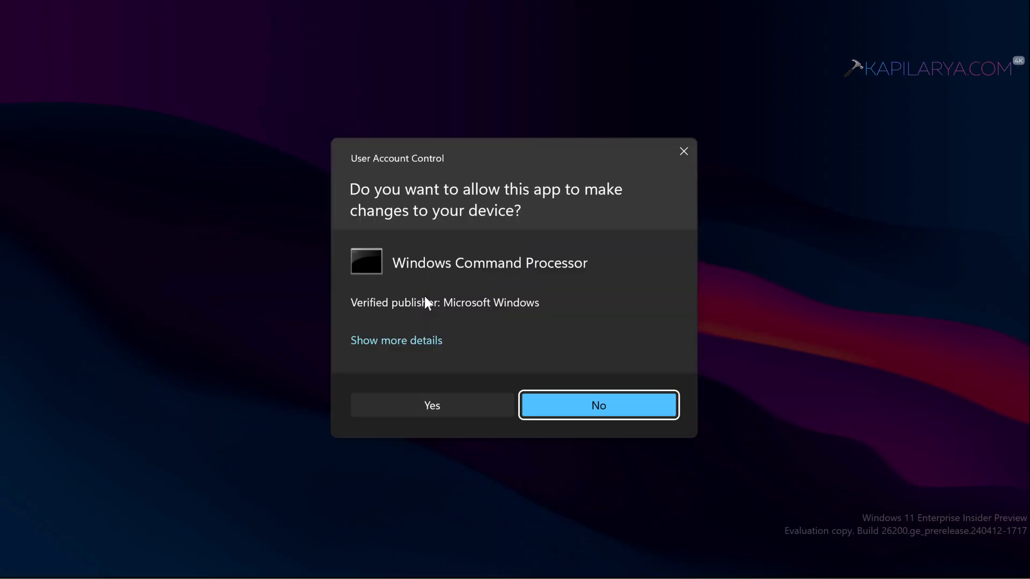
{"action": "left_click", "coordinate": [597, 404]}
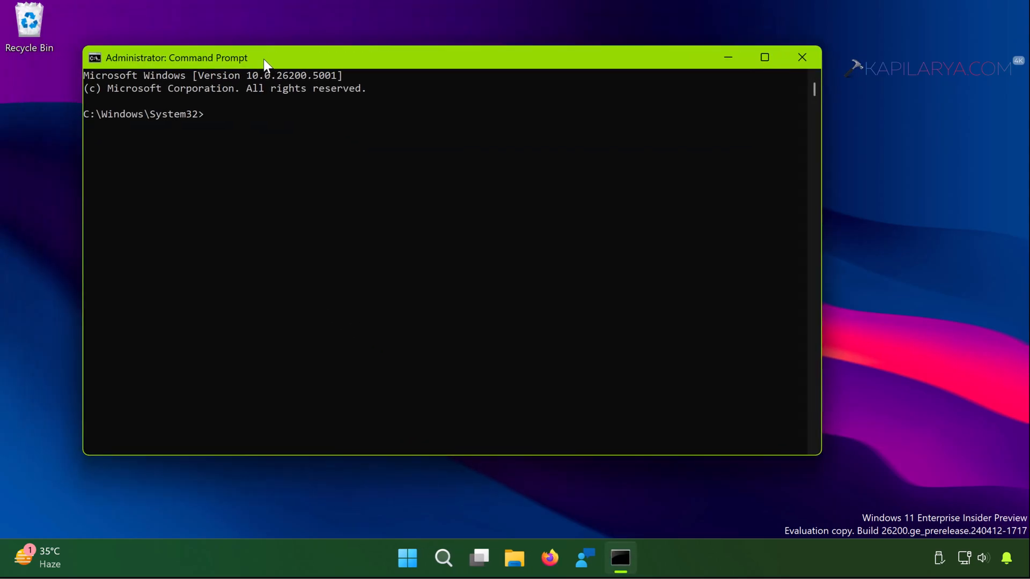
{"action": "right_click", "coordinate": [263, 58]}
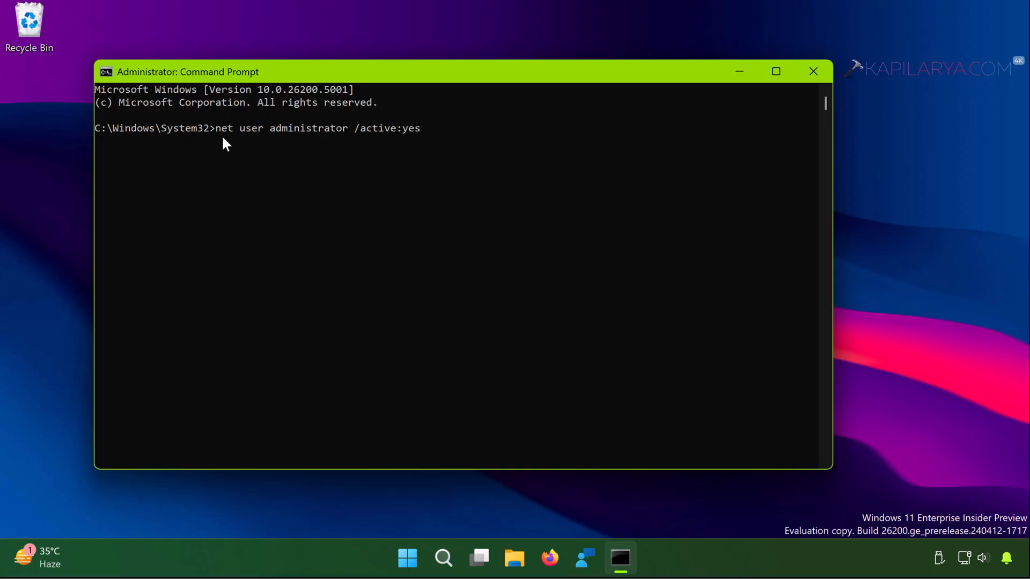
{"action": "mouse_move", "coordinate": [451, 141]}
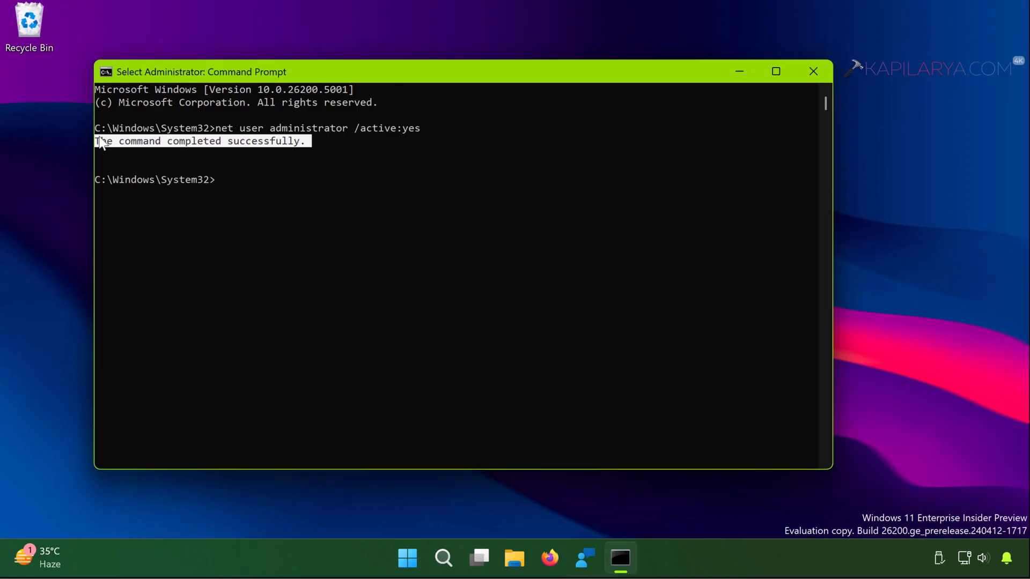
{"action": "mouse_move", "coordinate": [301, 152]}
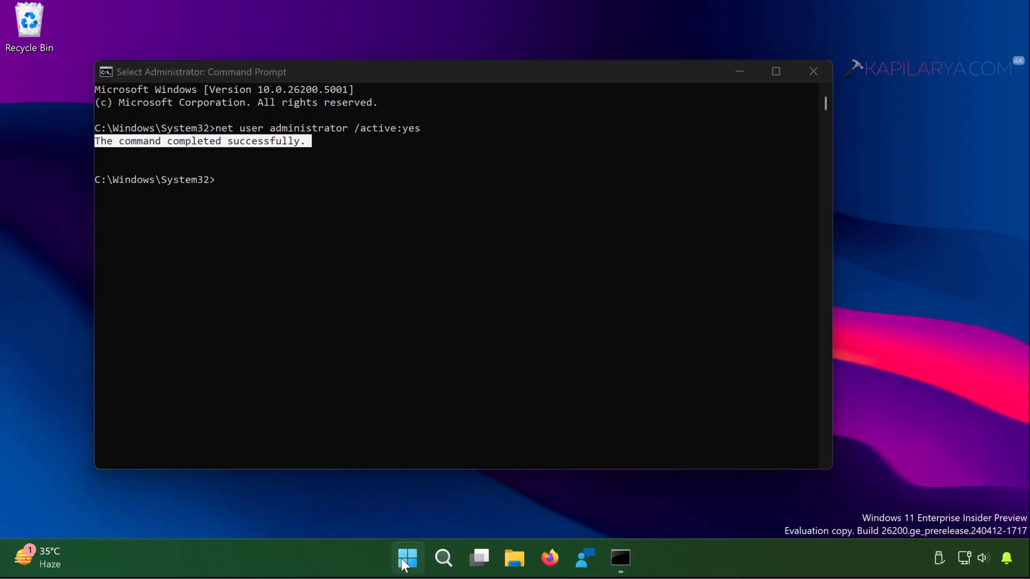
{"action": "left_click", "coordinate": [407, 558]}
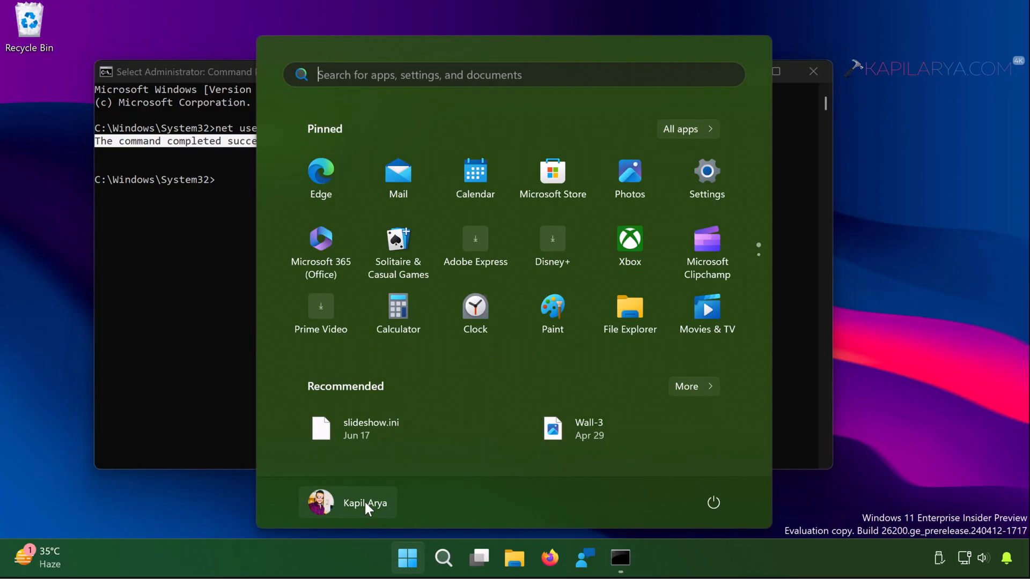
{"action": "left_click", "coordinate": [347, 502]}
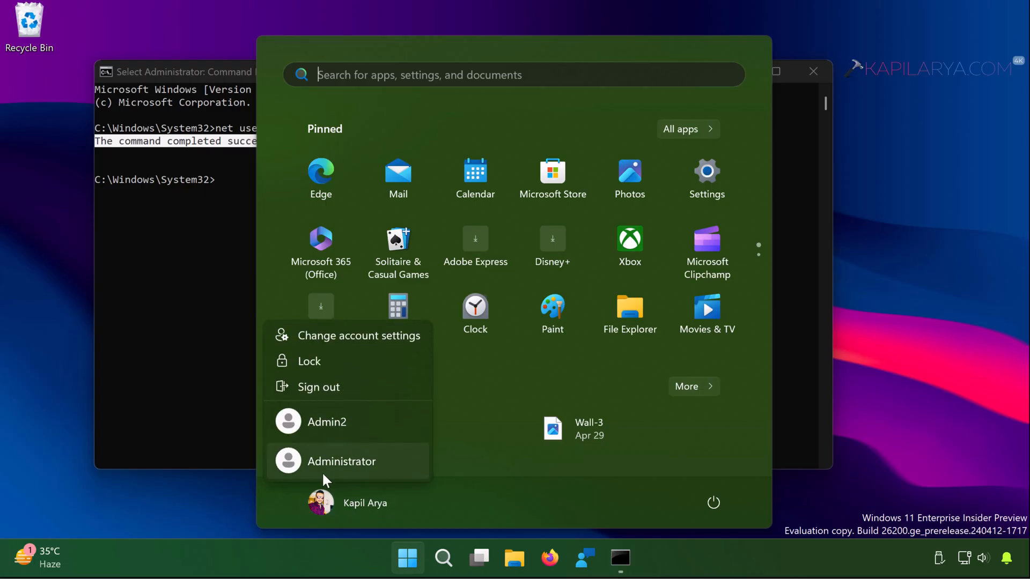
{"action": "mouse_move", "coordinate": [361, 481]}
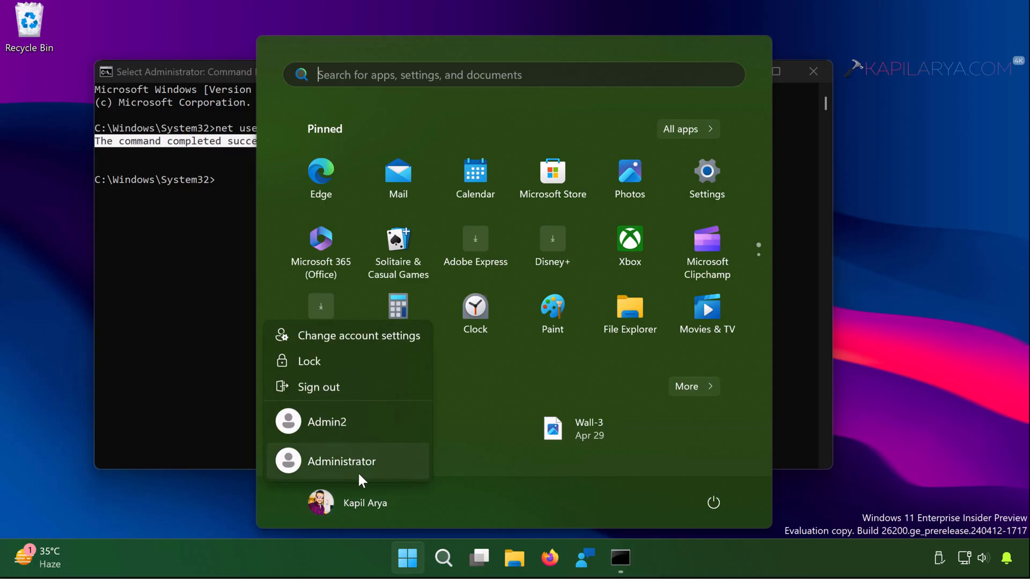
{"action": "mouse_move", "coordinate": [367, 478]}
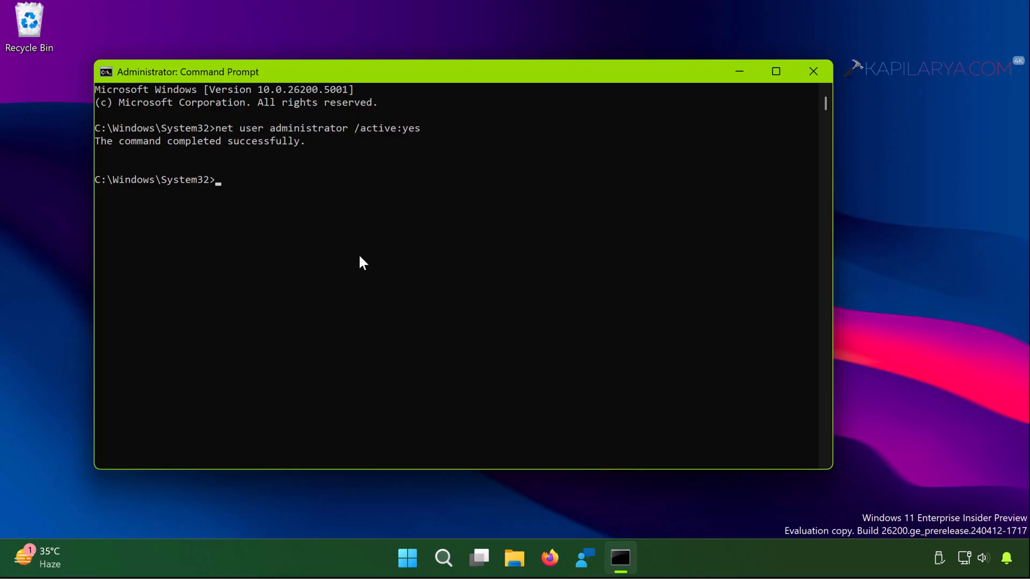
Step: Enter 'net user administrator /active:no' and check the switchable accounts from Start
{"action": "type", "text": "net user administrator /active:"}
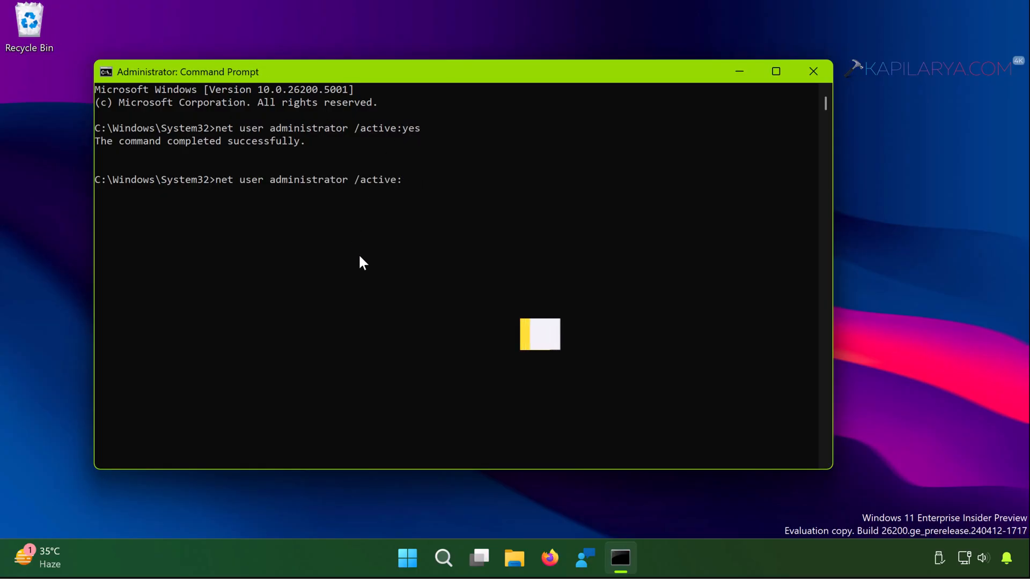
{"action": "type", "text": "no"}
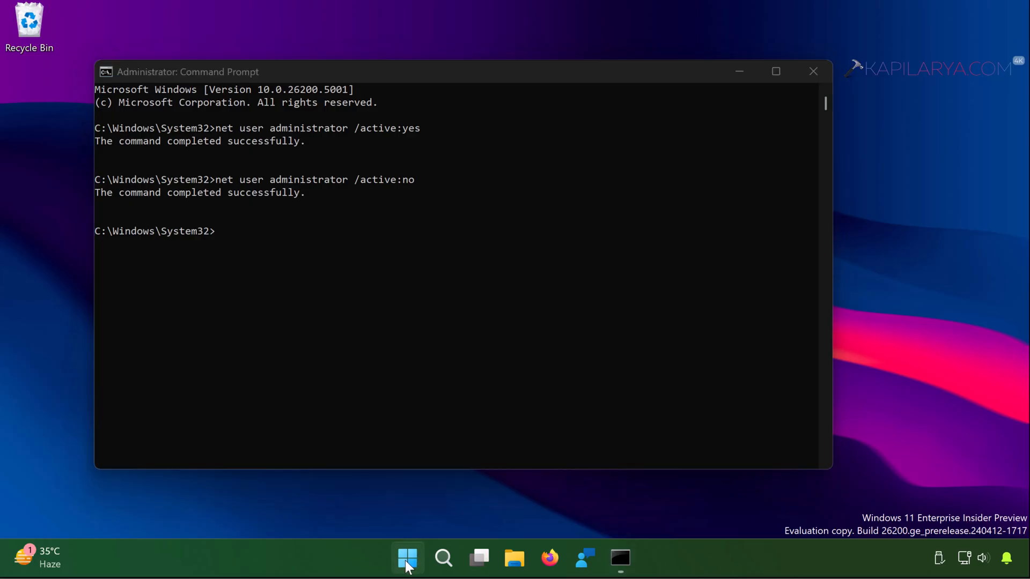
{"action": "left_click", "coordinate": [406, 558]}
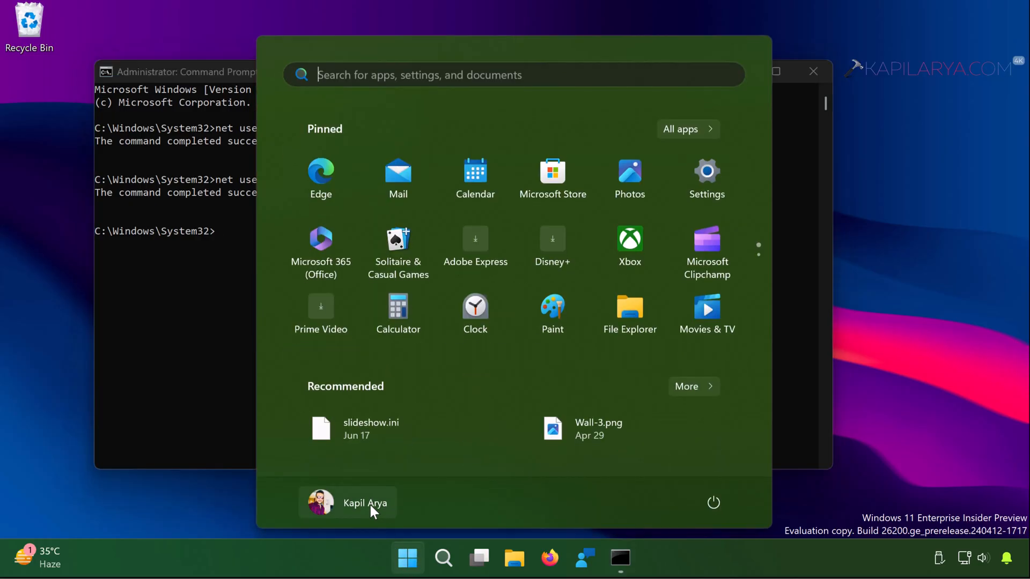
{"action": "left_click", "coordinate": [347, 503]}
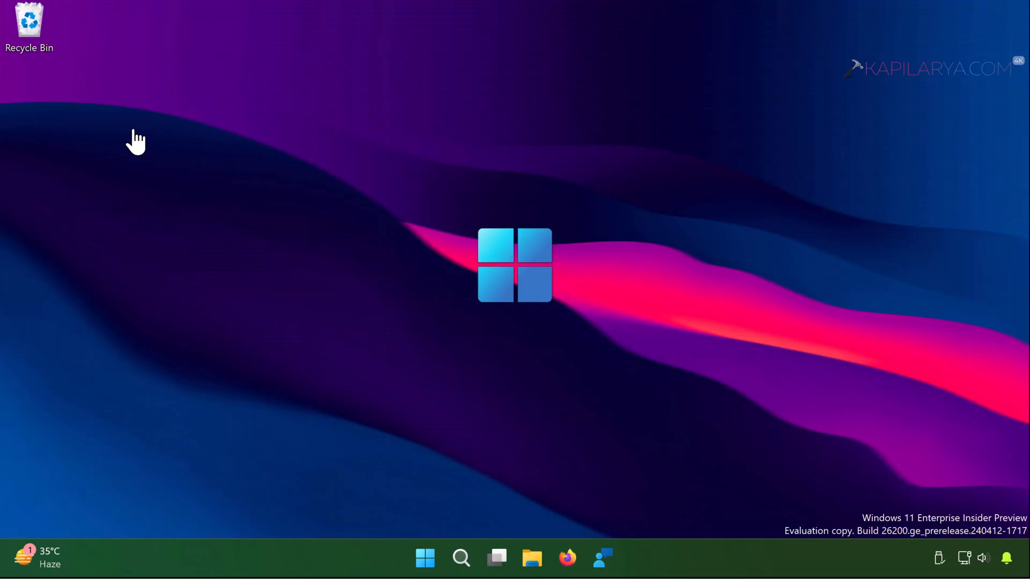
{"action": "mouse_move", "coordinate": [455, 522]}
{"action": "type", "text": "uac"}
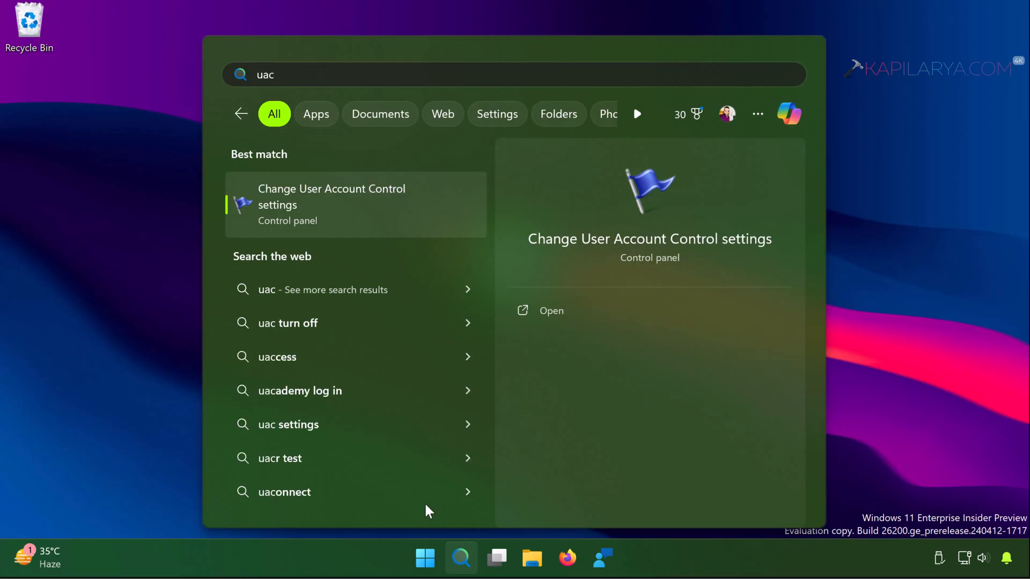
{"action": "mouse_move", "coordinate": [479, 372]}
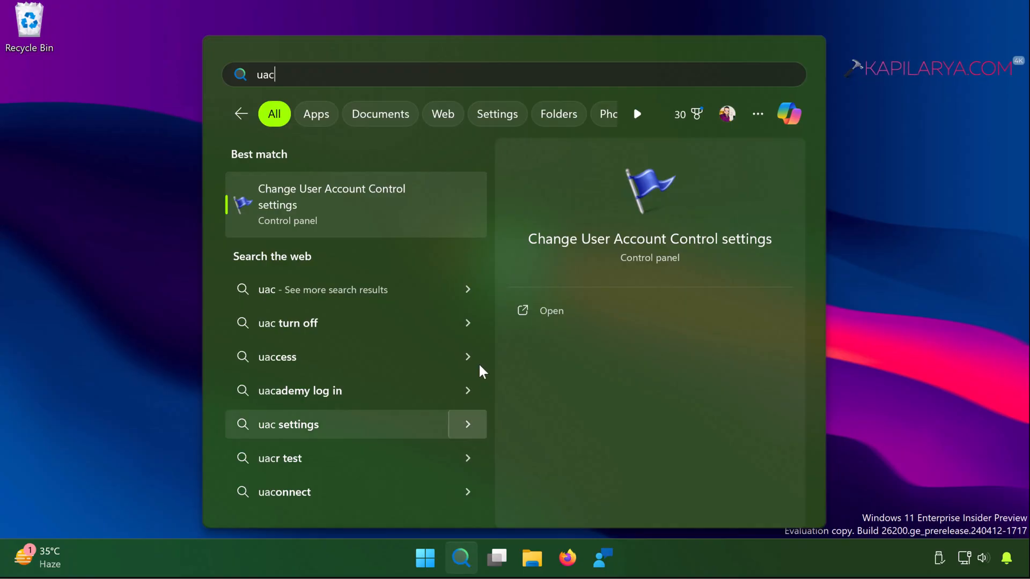
Step: Open 'Change User Account Control settings' from the 'uac' search results
{"action": "left_click", "coordinate": [550, 310]}
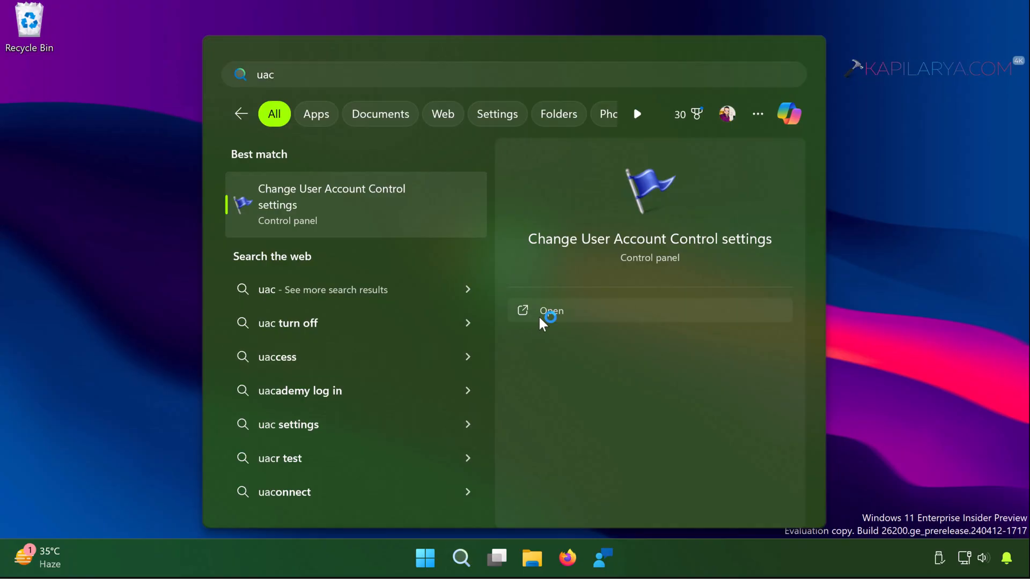
{"action": "left_click", "coordinate": [550, 311]}
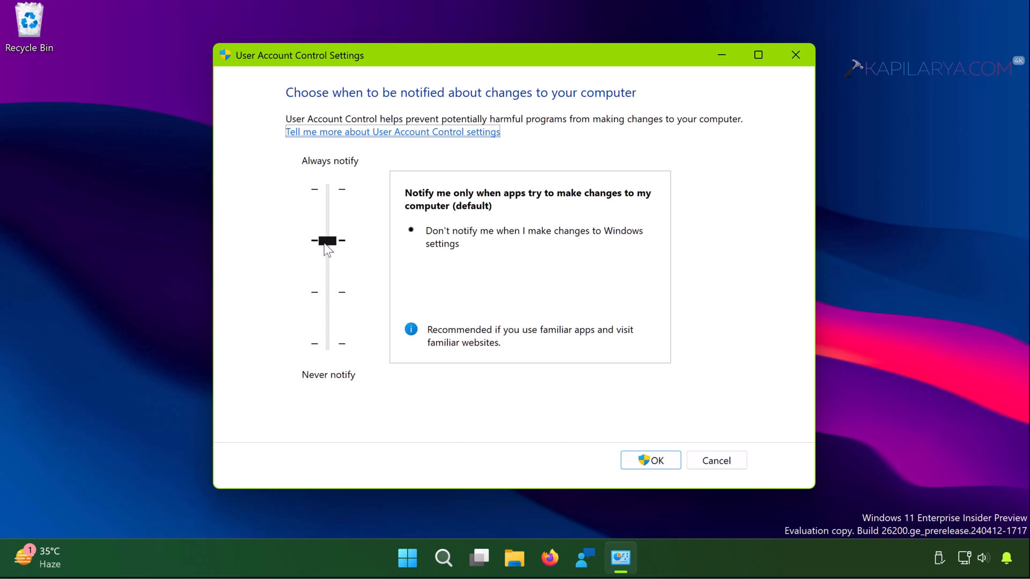
Step: Move the UAC slider to Never notify and confirm the change with OK
{"action": "left_click_drag", "start_coordinate": [327, 240], "coordinate": [327, 343]}
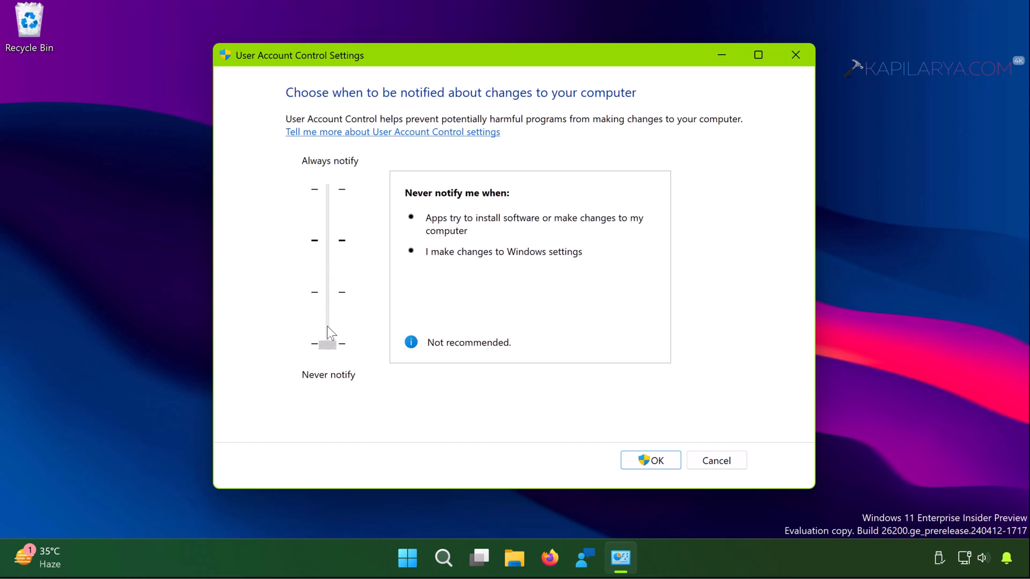
{"action": "left_click", "coordinate": [328, 342]}
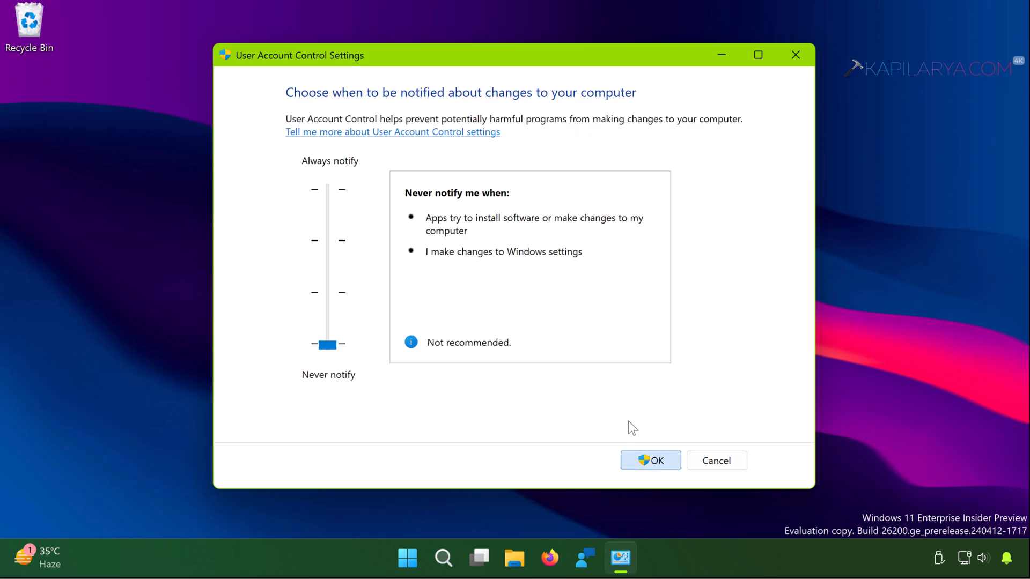
{"action": "left_click", "coordinate": [650, 459]}
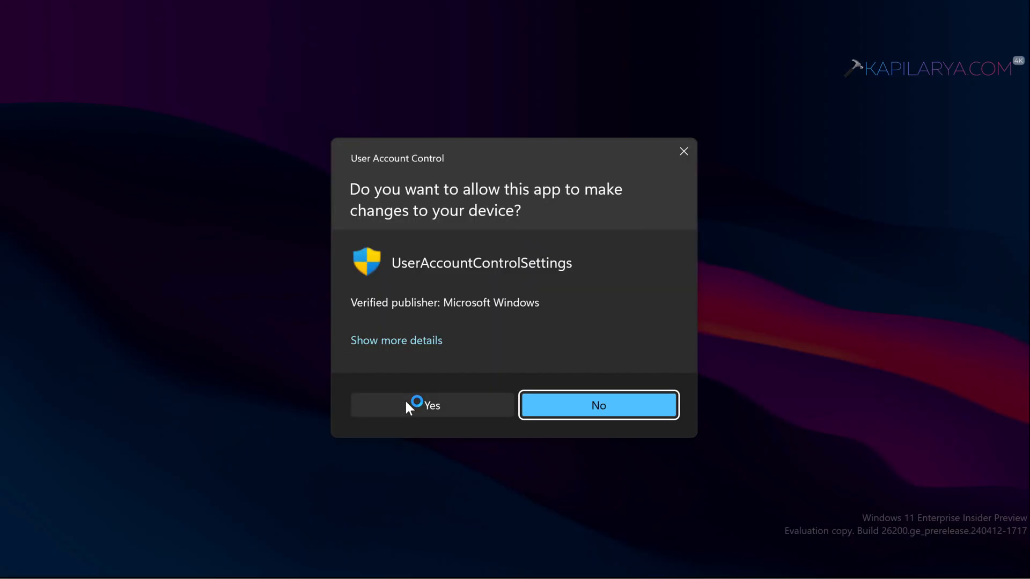
{"action": "left_click", "coordinate": [431, 405]}
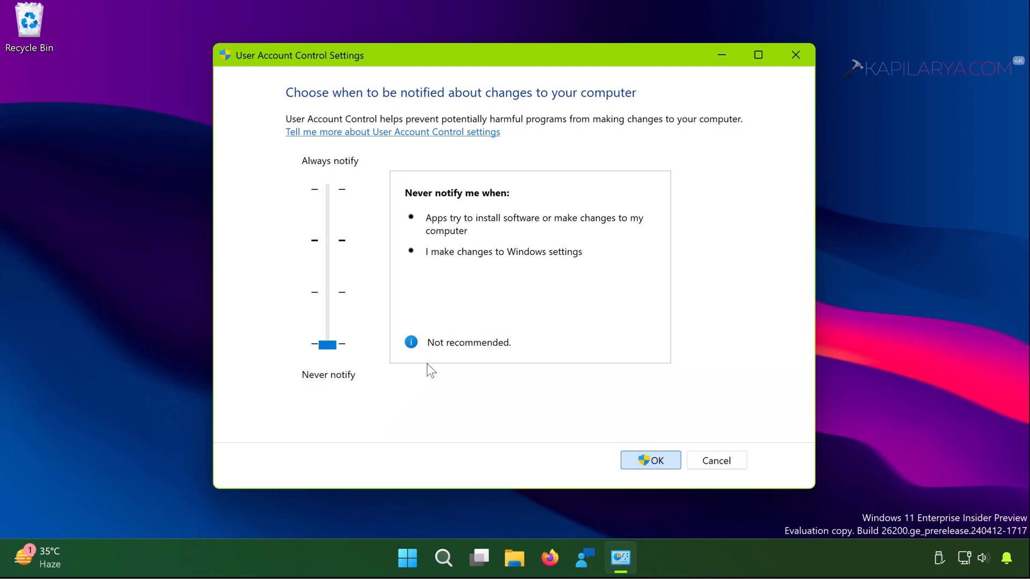
{"action": "left_click", "coordinate": [650, 459]}
{"action": "type", "text": "windows se"}
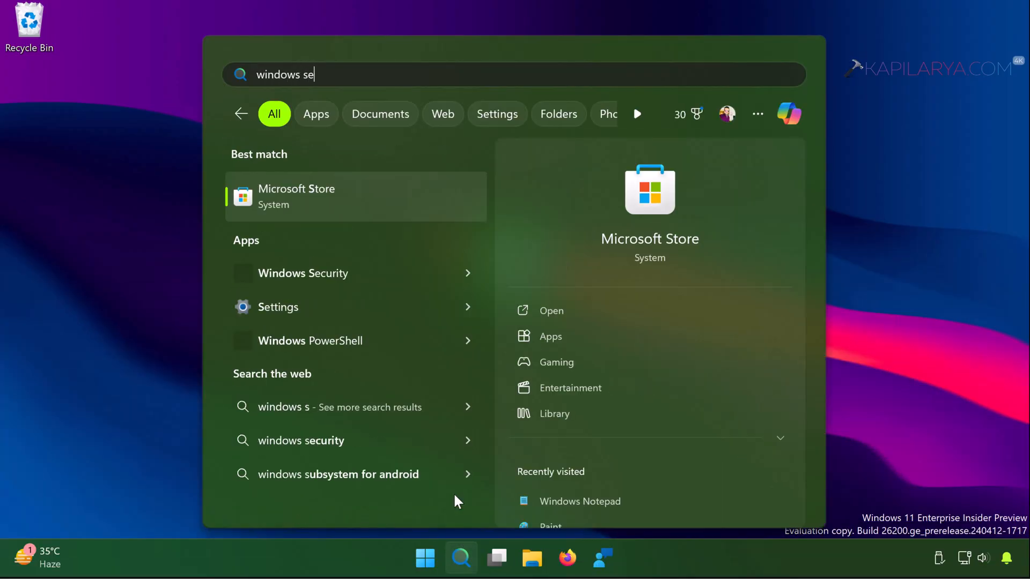
Step: Complete the 'windows security' search and open Windows Security from the results
{"action": "type", "text": "curity"}
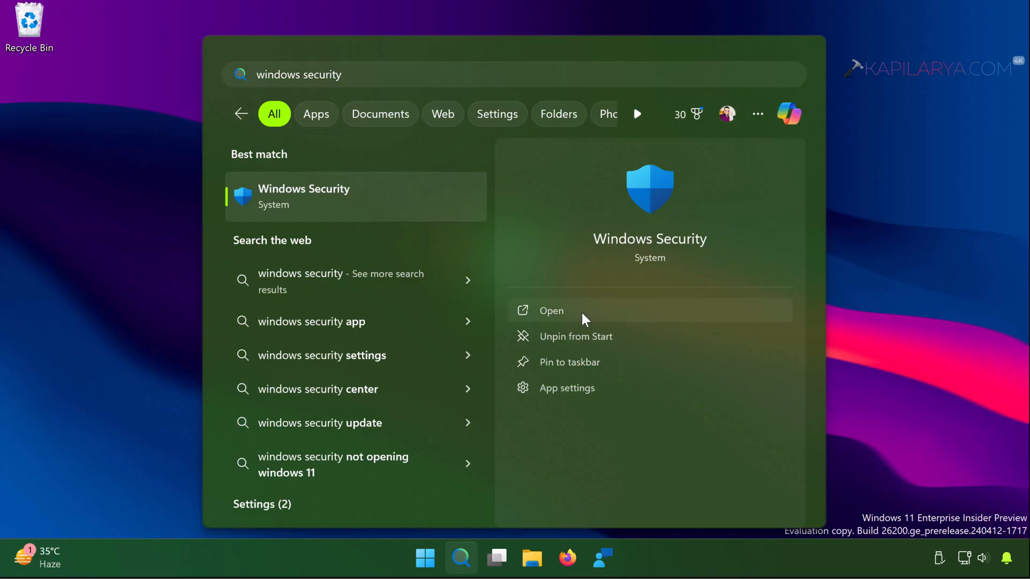
{"action": "left_click", "coordinate": [551, 310]}
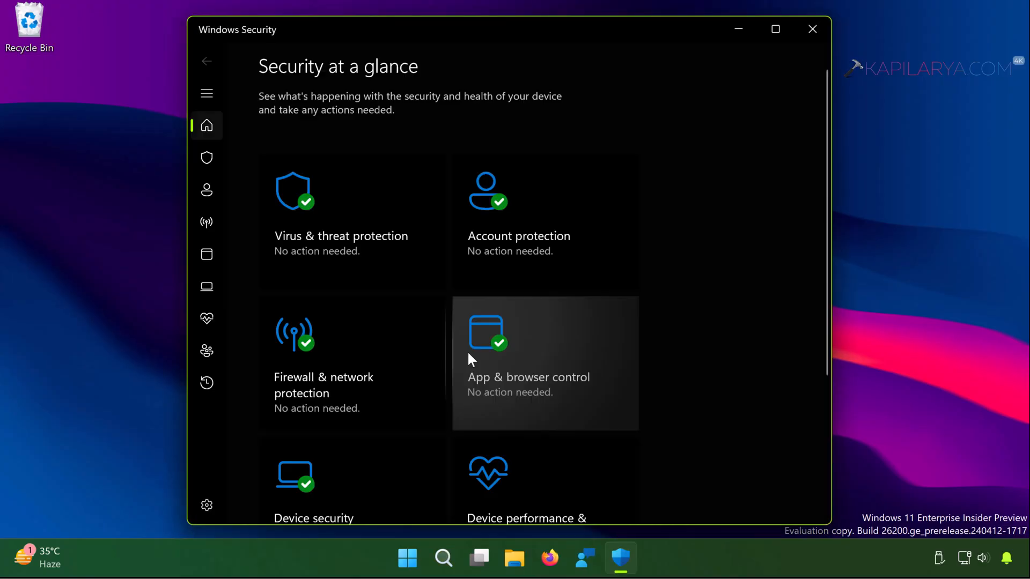
Step: Go to App & browser control and open Reputation-based protection settings
{"action": "left_click", "coordinate": [528, 363]}
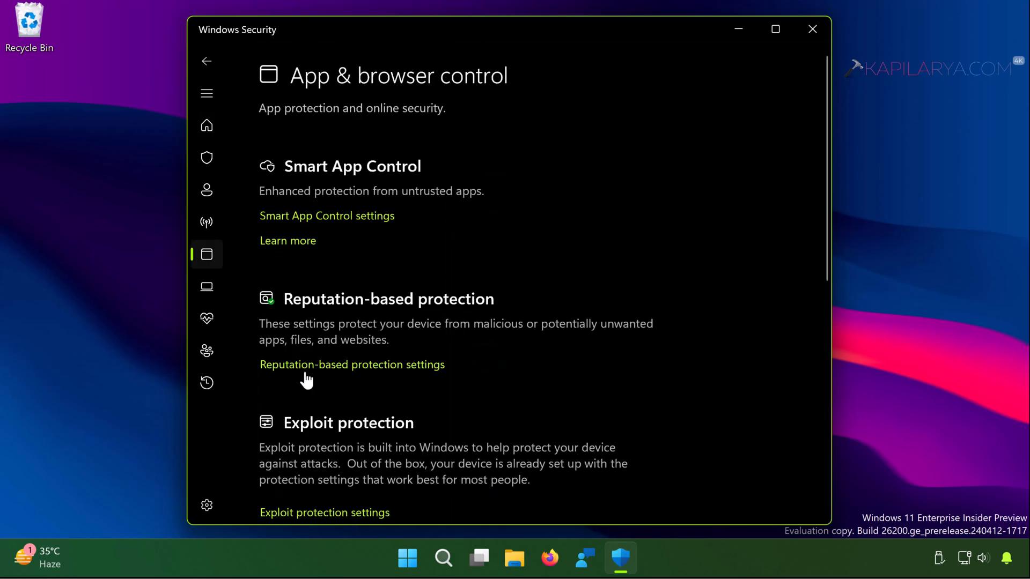
{"action": "mouse_move", "coordinate": [414, 381]}
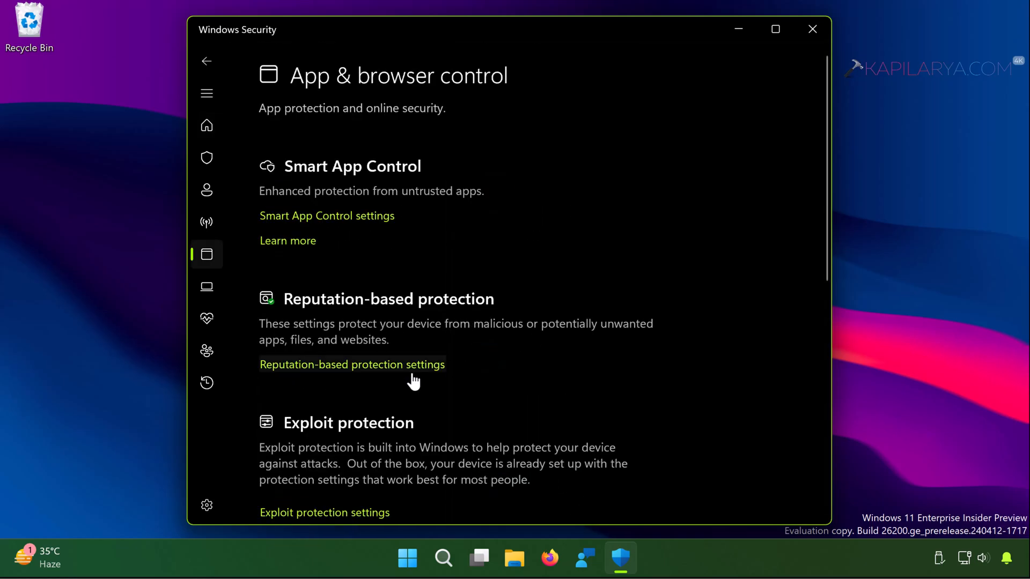
{"action": "mouse_move", "coordinate": [299, 371]}
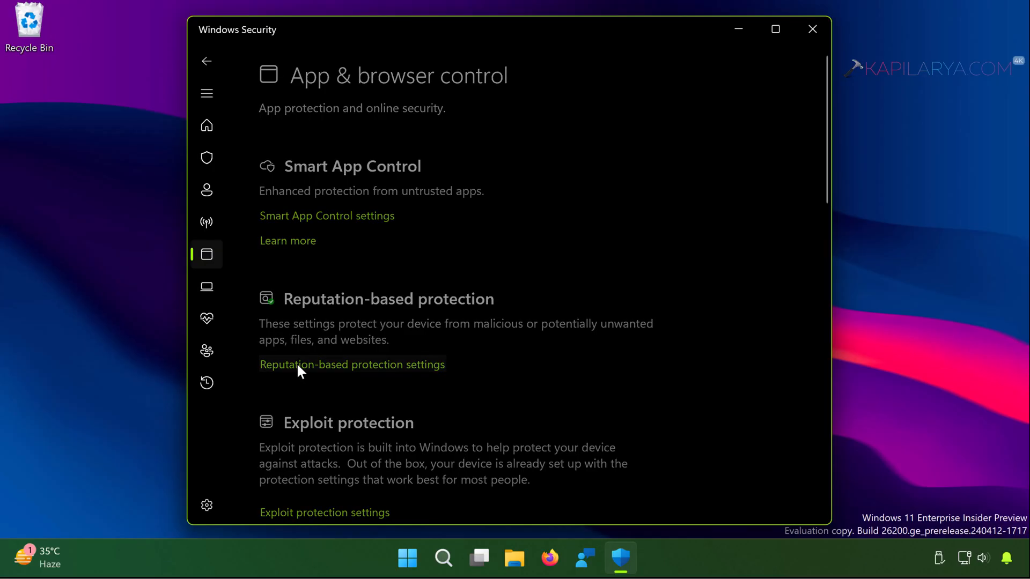
{"action": "left_click", "coordinate": [351, 364]}
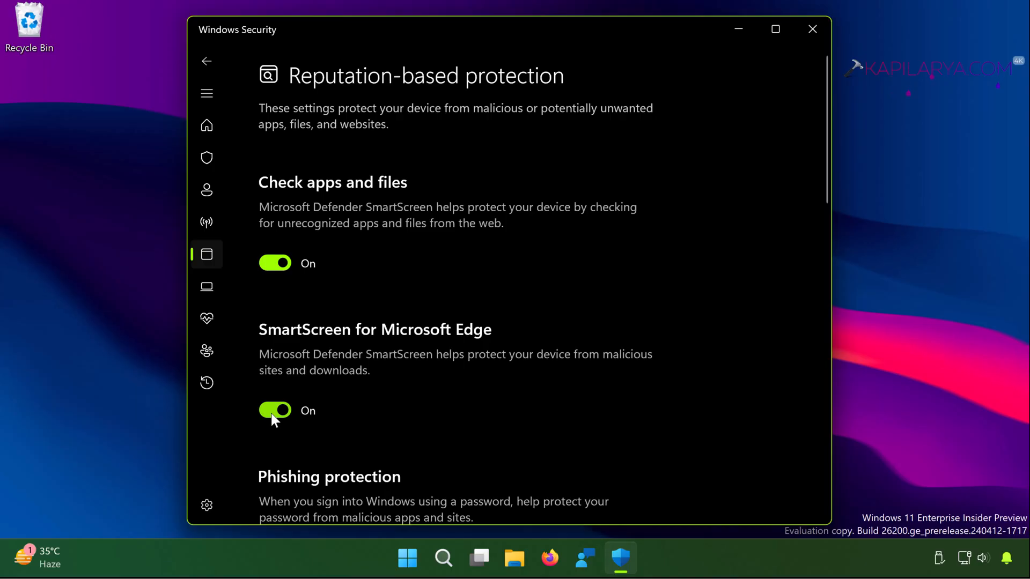
Step: Turn off potentially unwanted app blocking and approve the UAC prompt
{"action": "scroll", "scroll_direction": "down", "scroll_amount": 3}
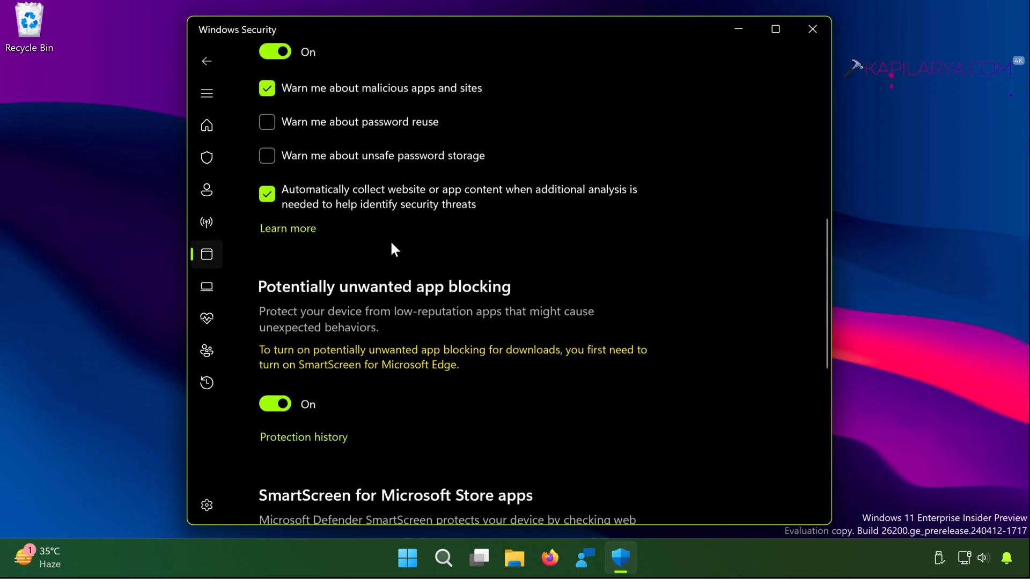
{"action": "scroll", "scroll_direction": "down", "scroll_amount": 3}
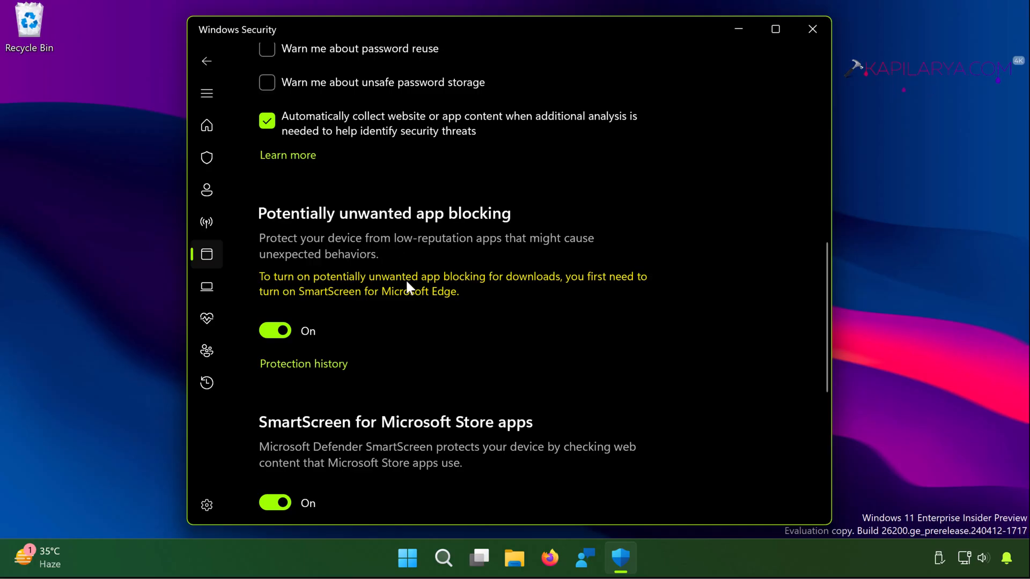
{"action": "mouse_move", "coordinate": [353, 306]}
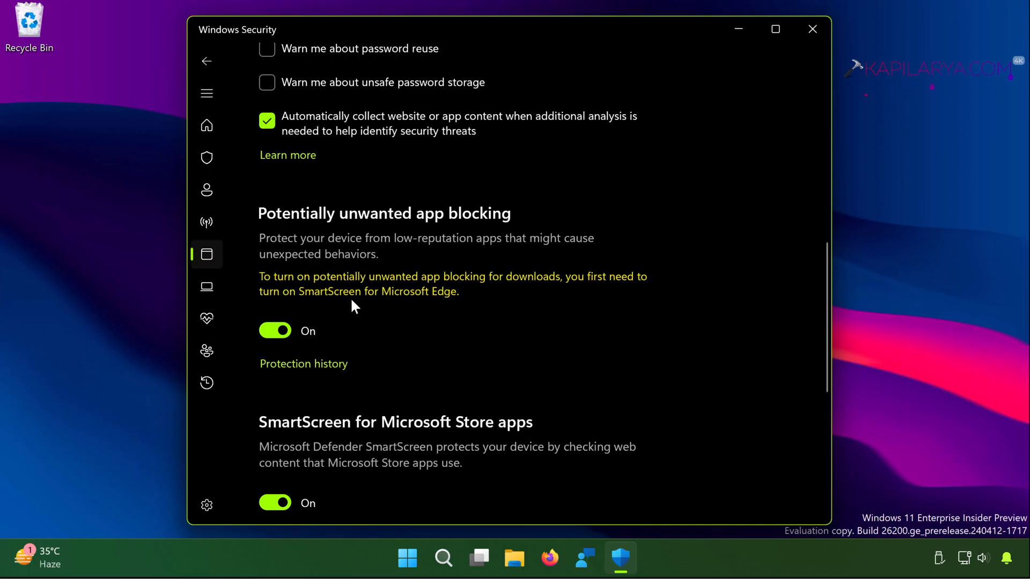
{"action": "scroll", "scroll_direction": "down", "scroll_amount": 3}
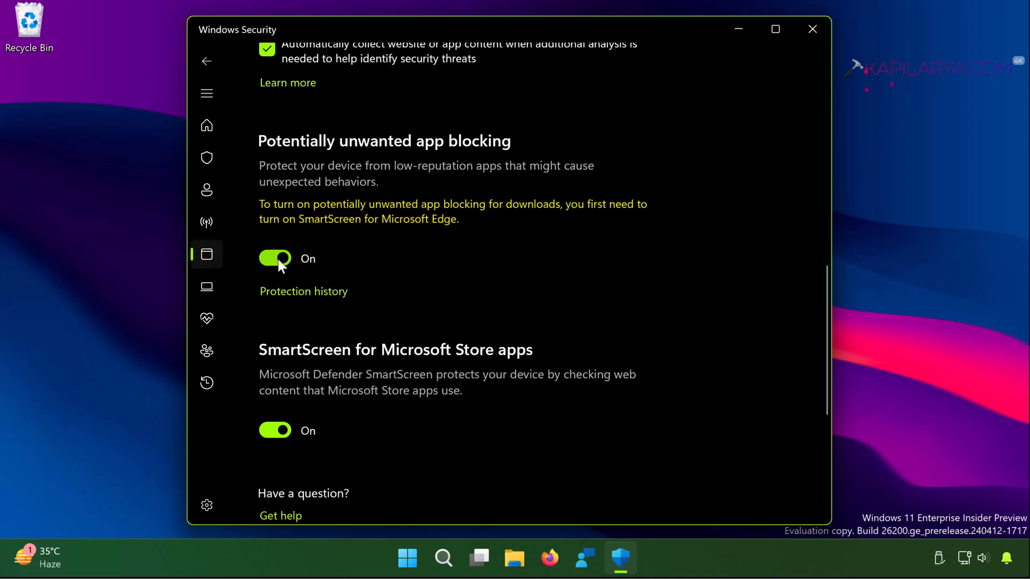
{"action": "left_click", "coordinate": [275, 258]}
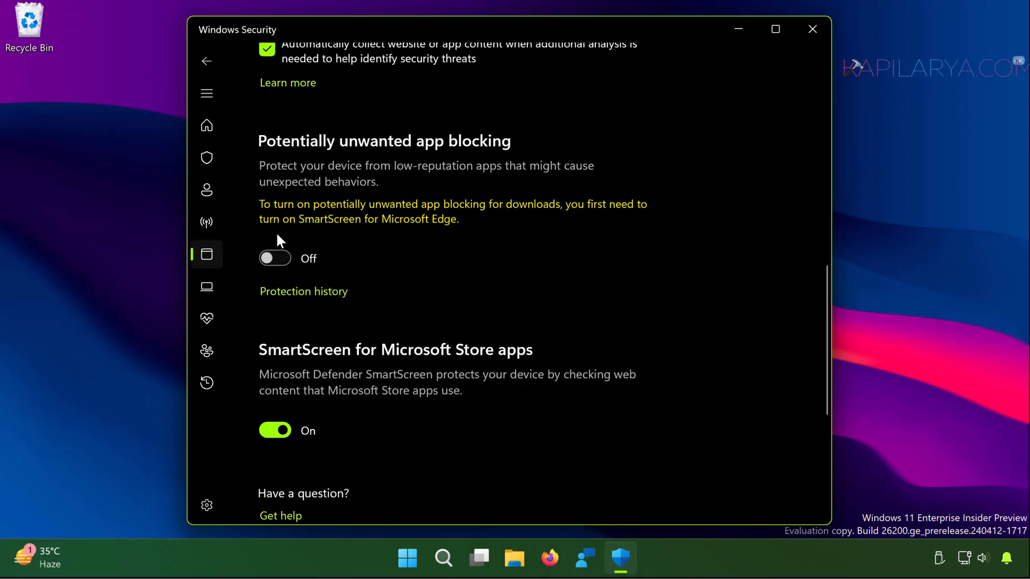
{"action": "left_click", "coordinate": [275, 257]}
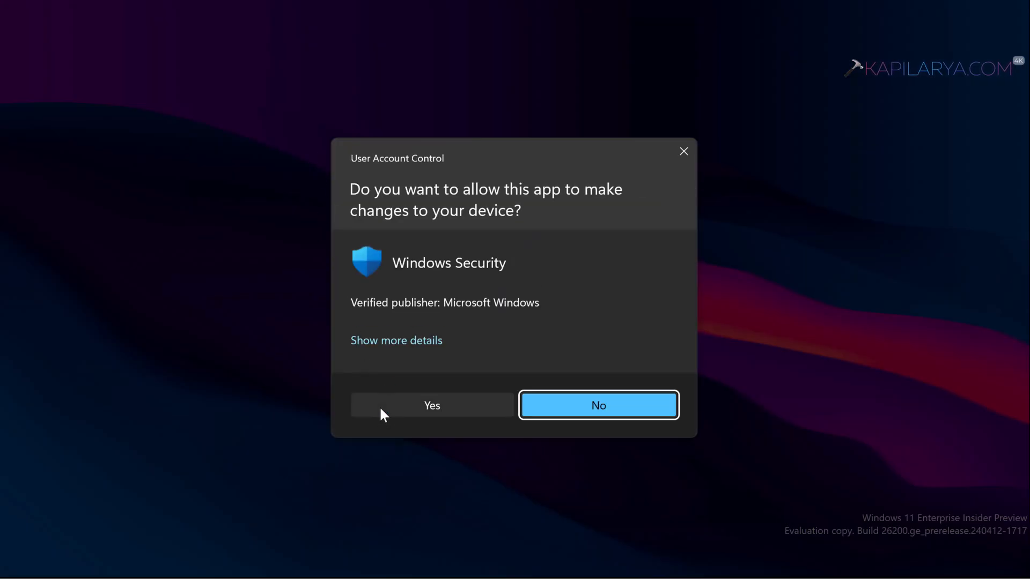
{"action": "left_click", "coordinate": [430, 406]}
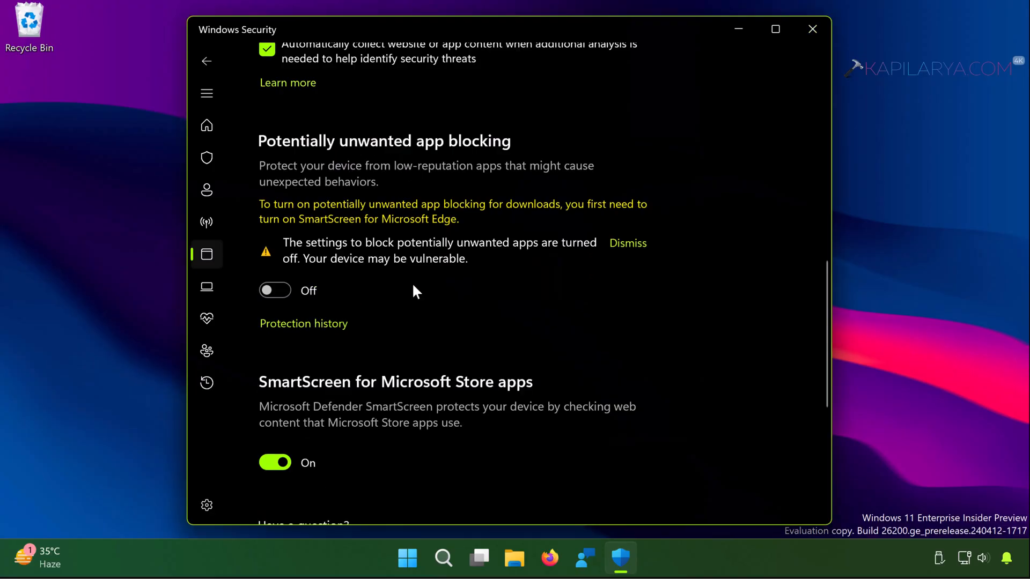
Step: Turn off SmartScreen for Microsoft Store apps
{"action": "scroll", "scroll_direction": "down", "scroll_amount": 3}
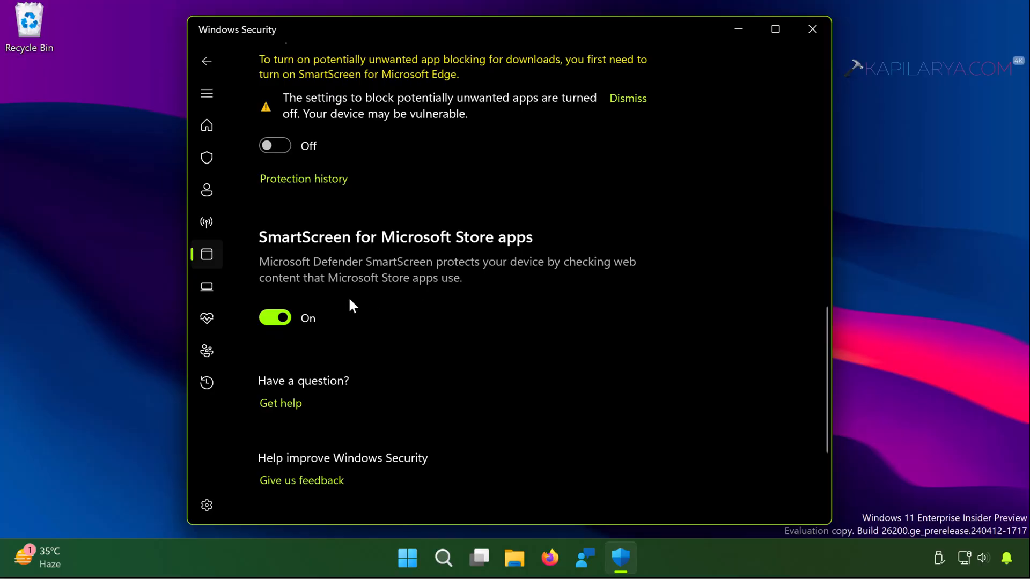
{"action": "left_click", "coordinate": [274, 318]}
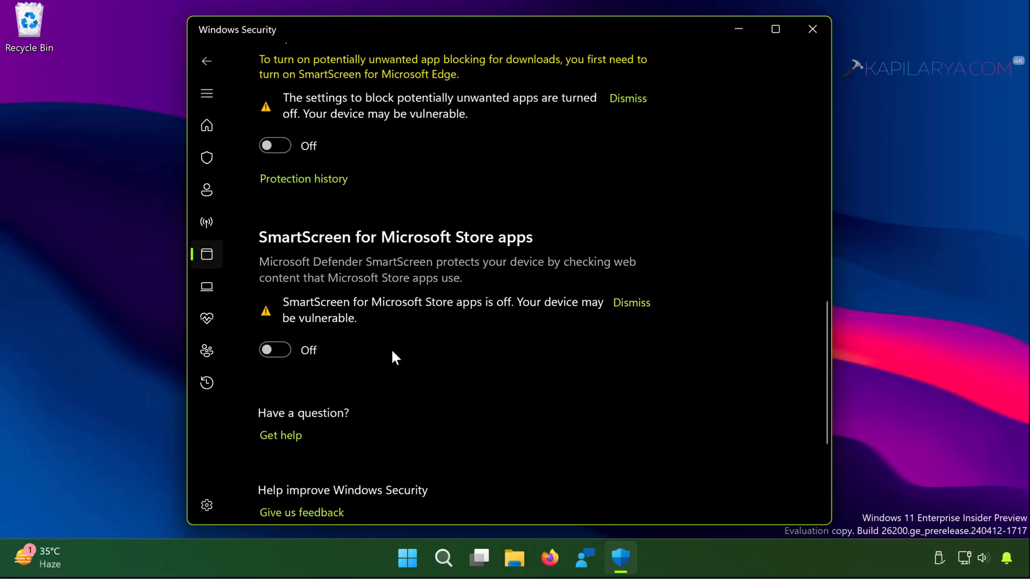
{"action": "scroll", "scroll_direction": "up", "scroll_amount": 3}
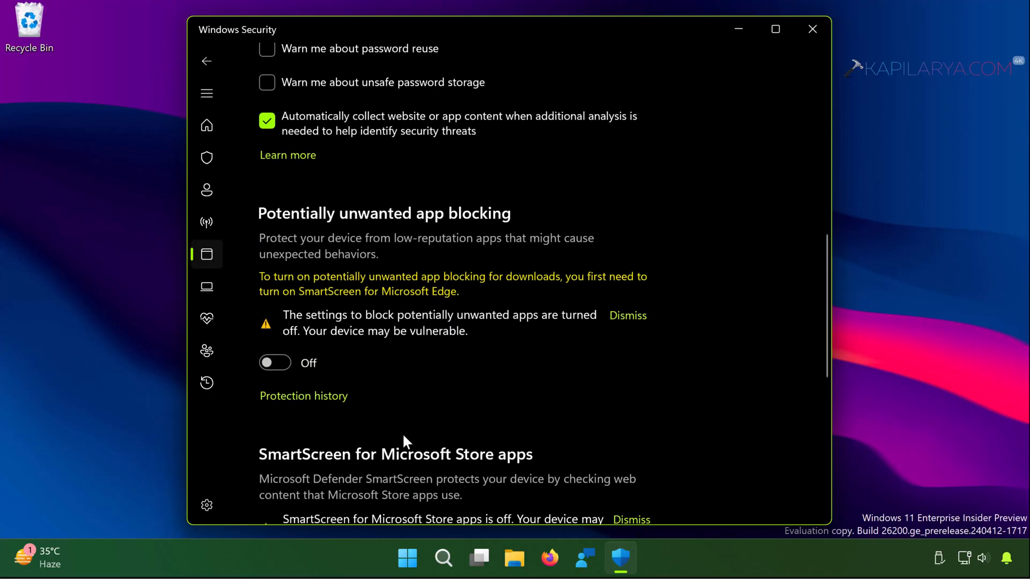
{"action": "scroll", "scroll_direction": "down", "scroll_amount": 3}
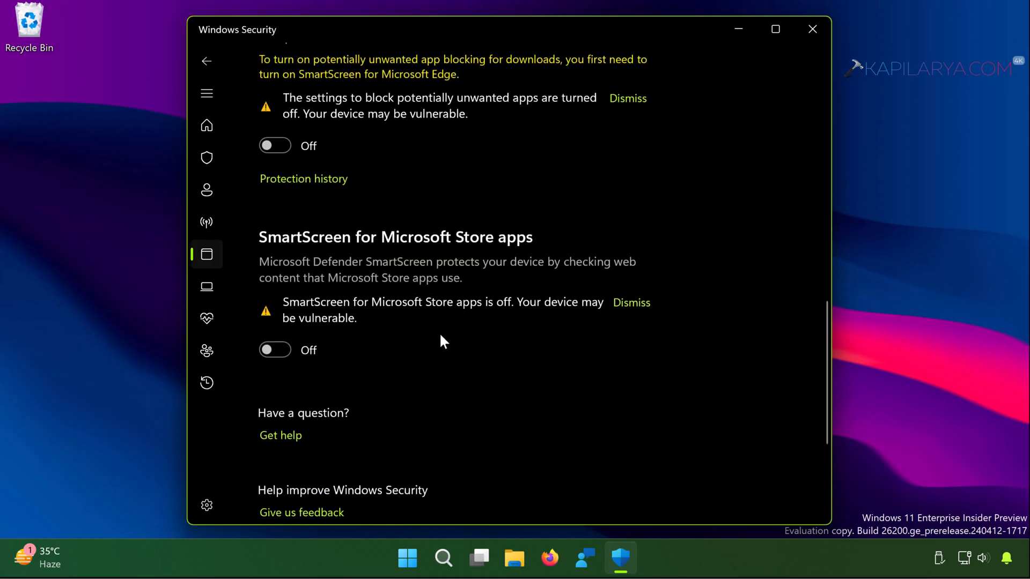
{"action": "mouse_move", "coordinate": [477, 342]}
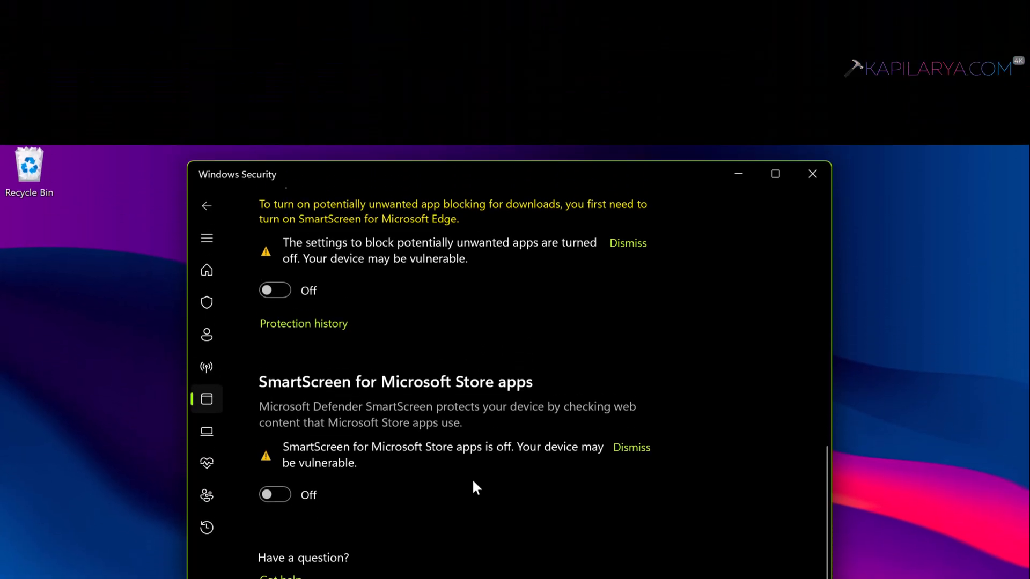
{"action": "right_click", "coordinate": [425, 558]}
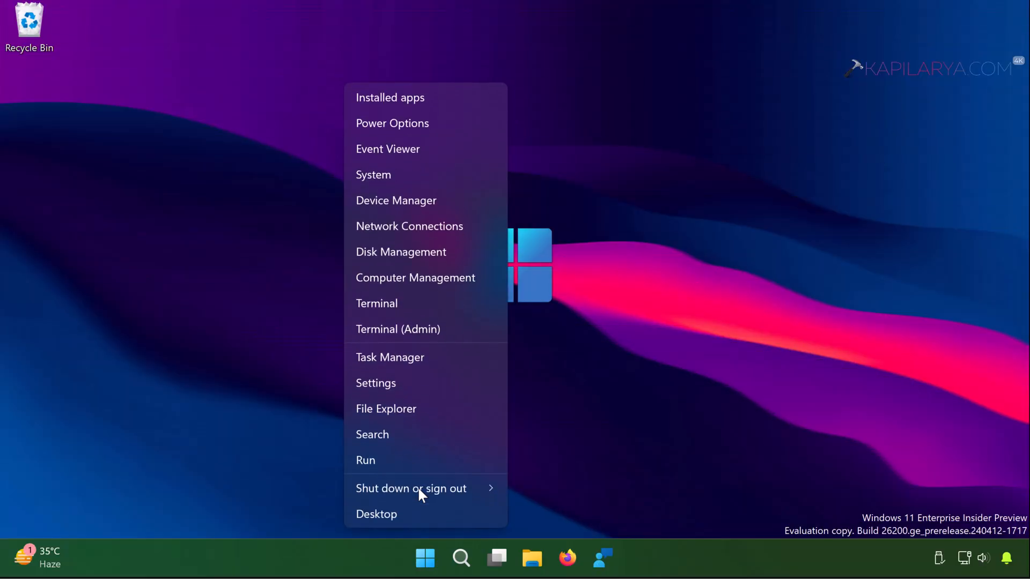
Step: Launch 'services' from Run and select Cryptographic Services in the list
{"action": "left_click", "coordinate": [365, 460]}
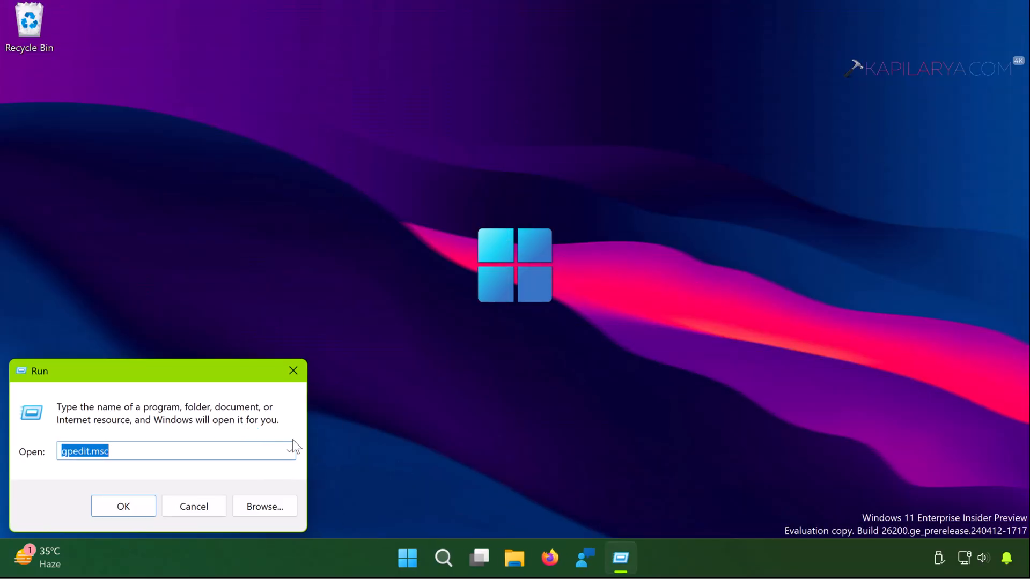
{"action": "type", "text": "services"}
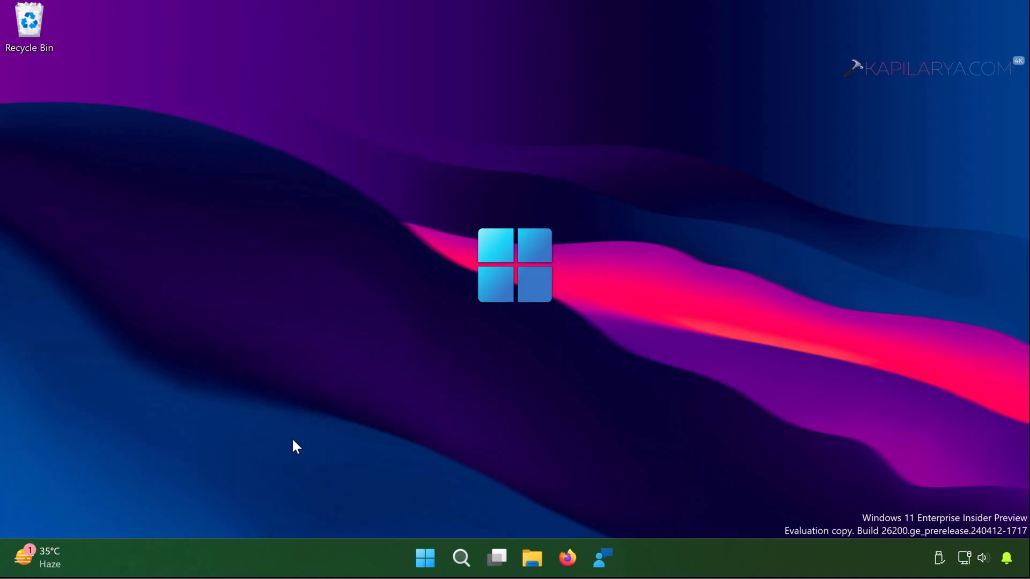
{"action": "mouse_move", "coordinate": [349, 412]}
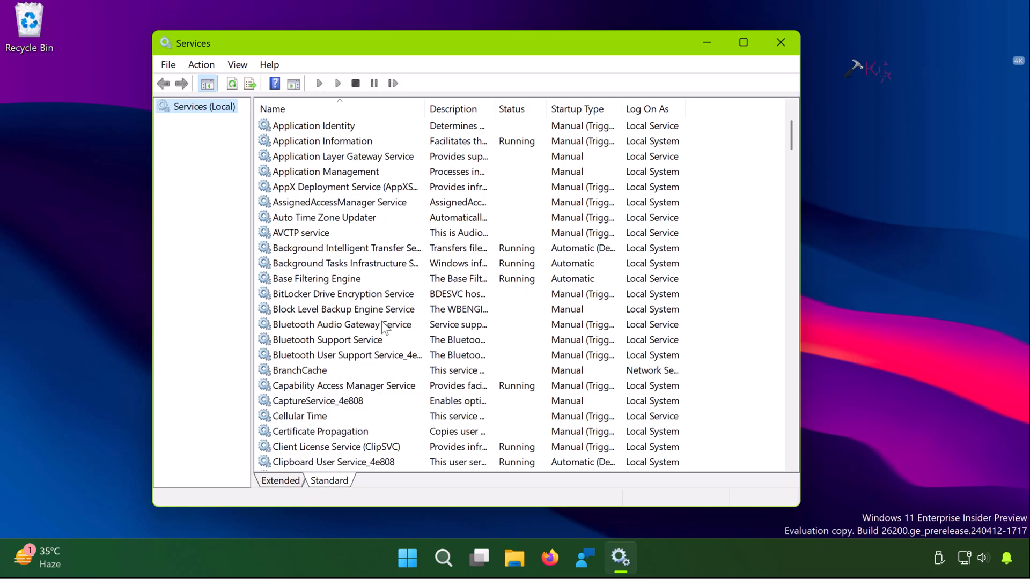
{"action": "scroll", "scroll_direction": "down", "scroll_amount": 3}
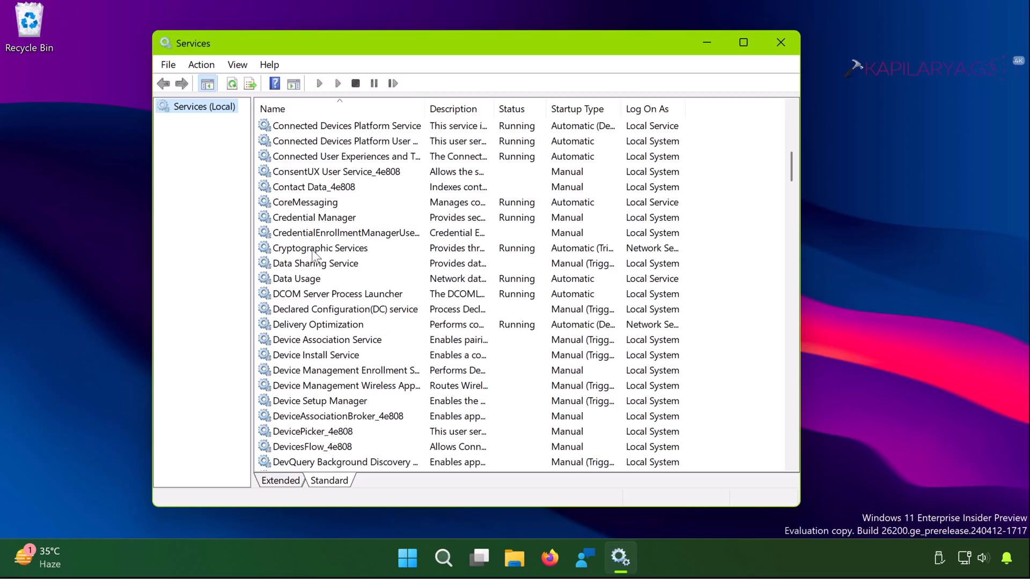
{"action": "left_click", "coordinate": [322, 248]}
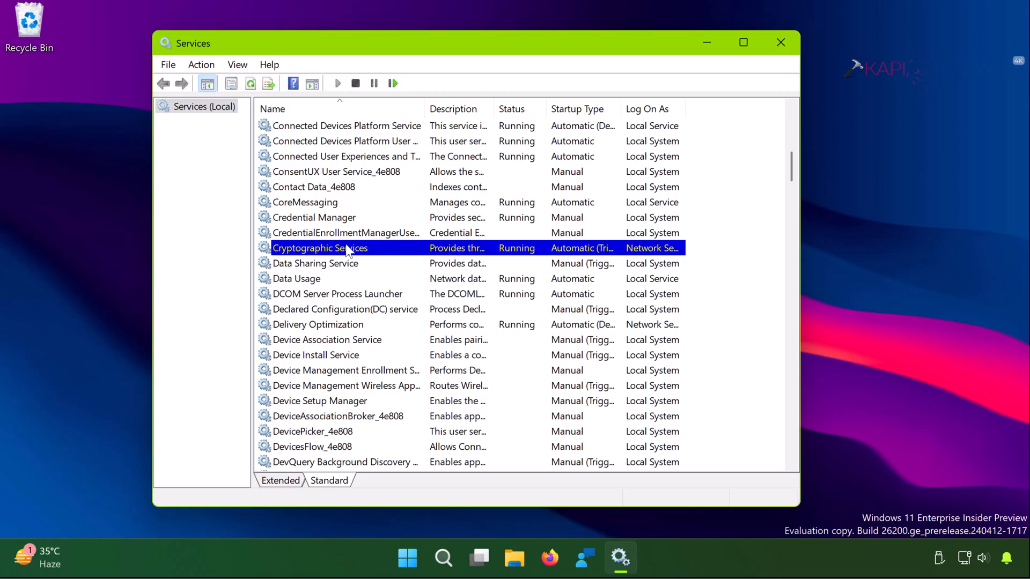
Step: Stop and restart Cryptographic Services in its properties, confirm with OK, and close Services
{"action": "double_click", "coordinate": [320, 248]}
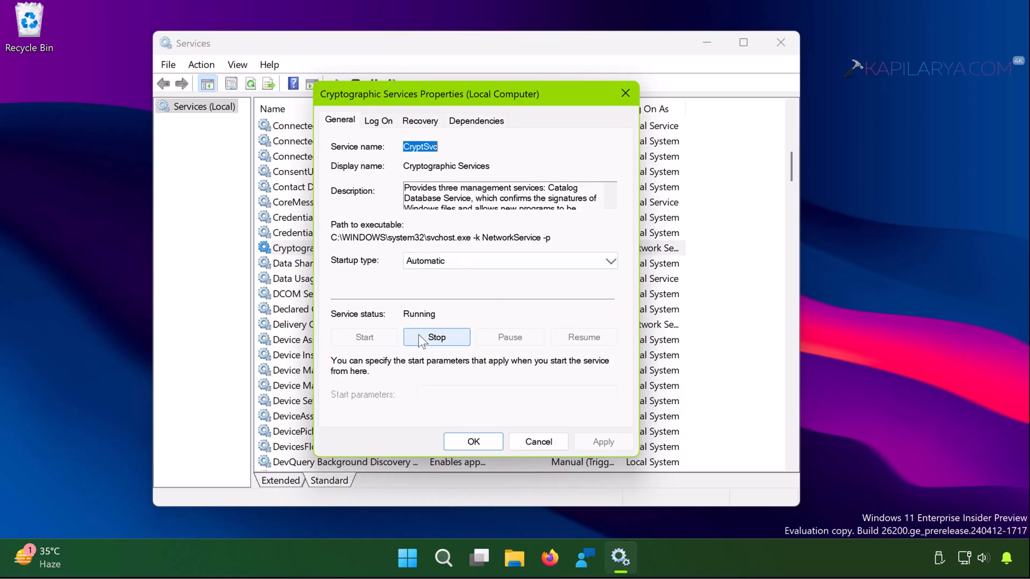
{"action": "left_click", "coordinate": [436, 337]}
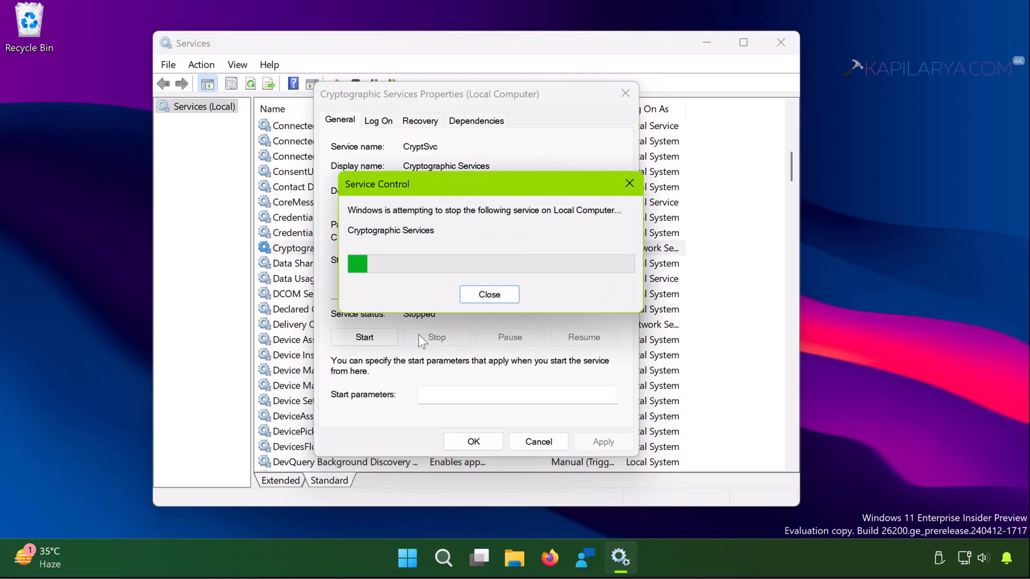
{"action": "left_click", "coordinate": [489, 295]}
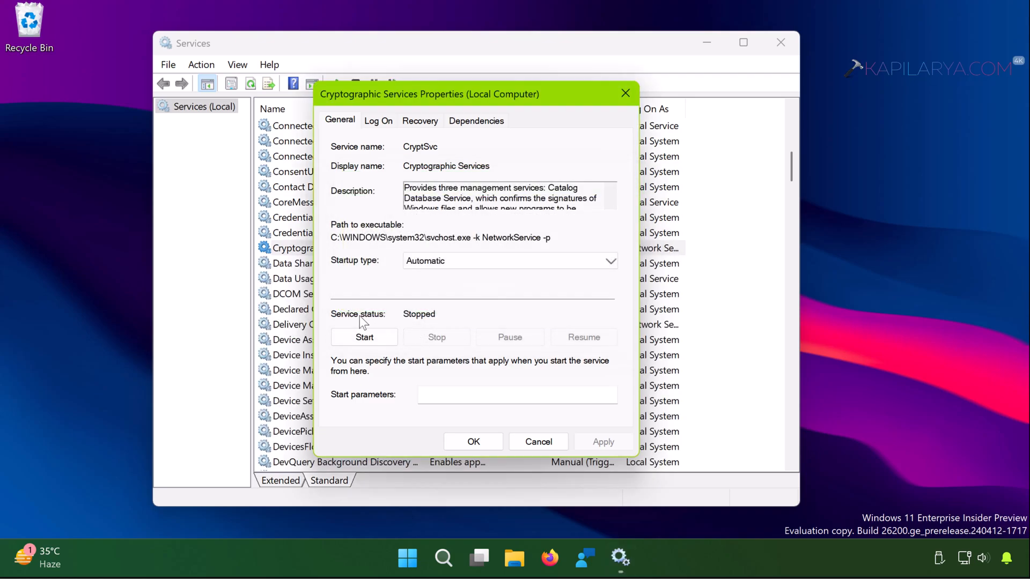
{"action": "mouse_move", "coordinate": [448, 322]}
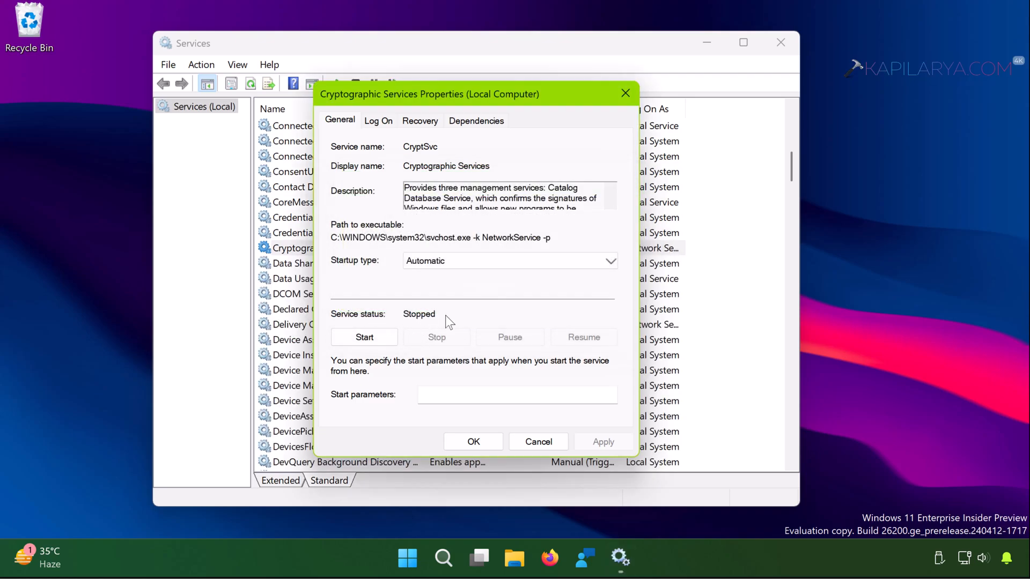
{"action": "left_click", "coordinate": [364, 337]}
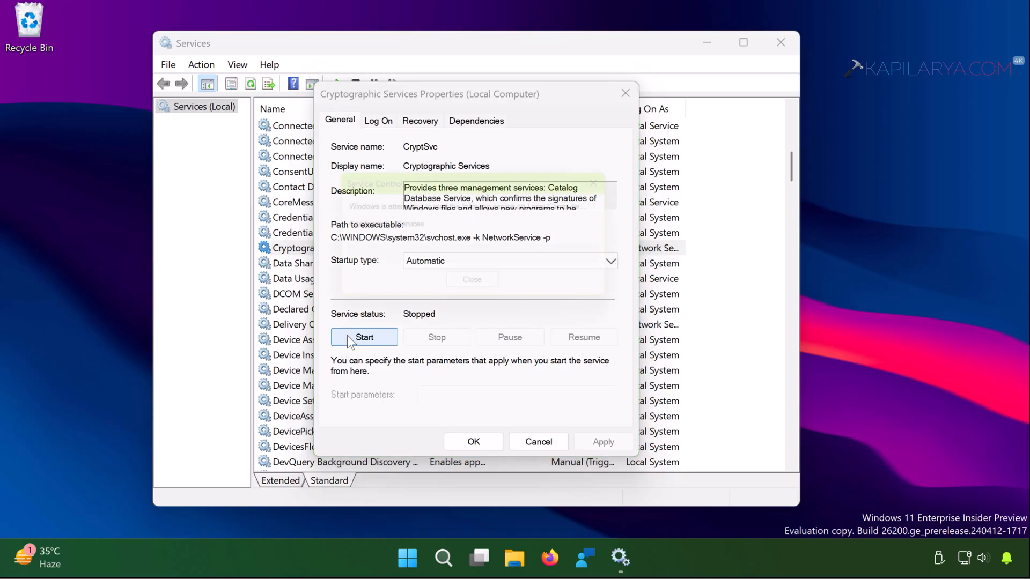
{"action": "left_click", "coordinate": [364, 337]}
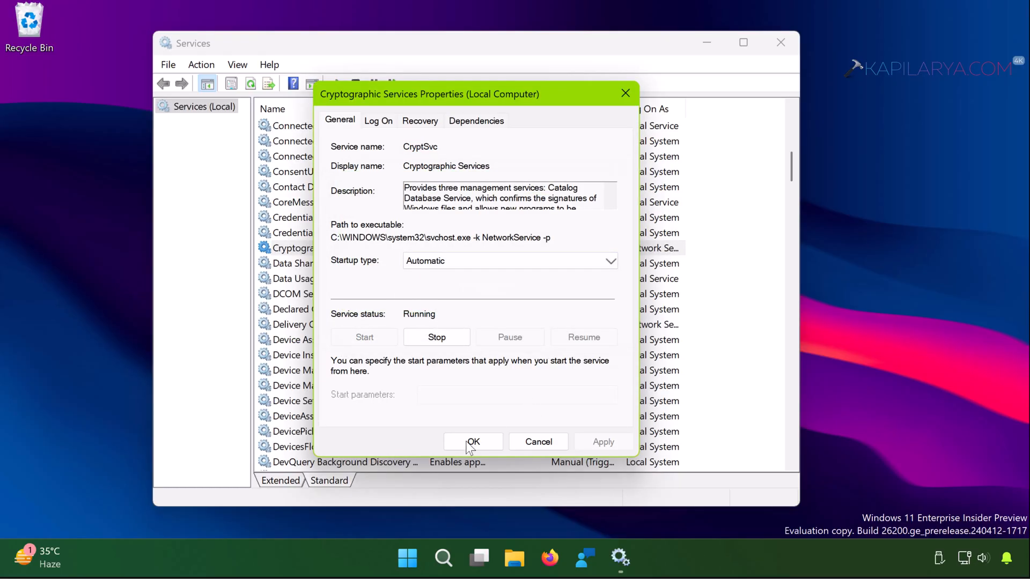
{"action": "left_click", "coordinate": [474, 442]}
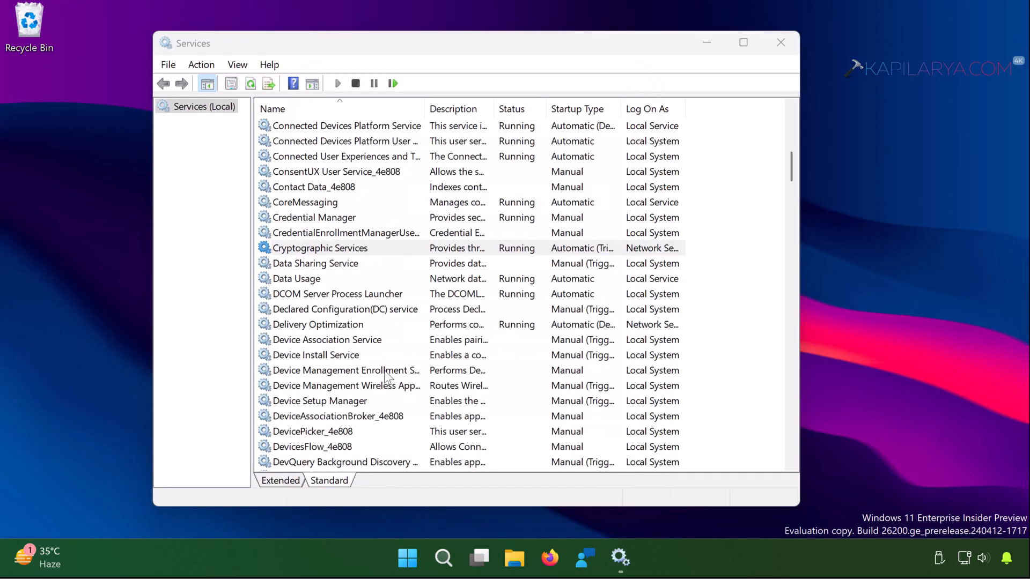
{"action": "left_click", "coordinate": [319, 248]}
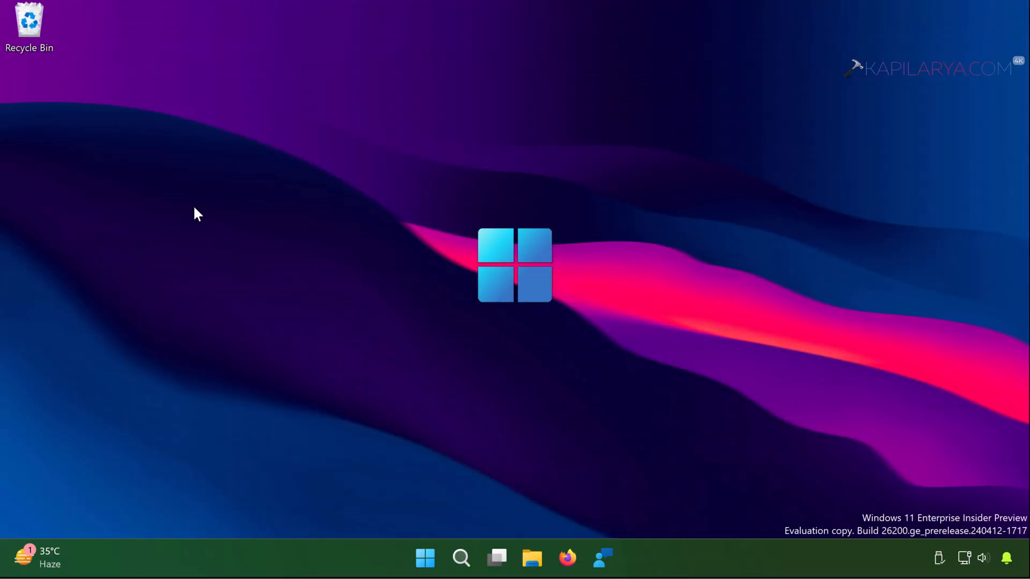
{"action": "mouse_move", "coordinate": [425, 559]}
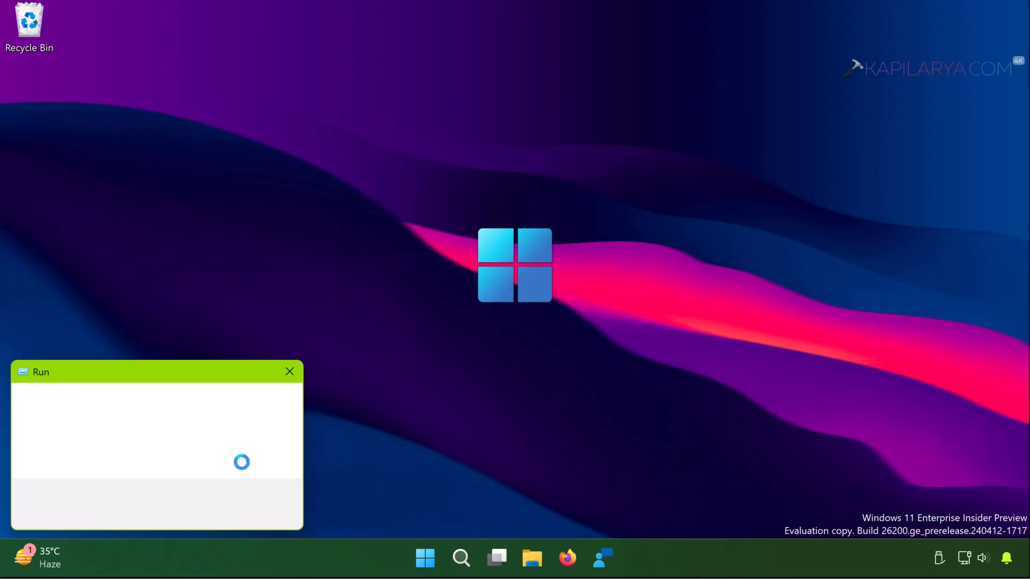
Step: Launch gpedit and browse User Configuration > Administrative Templates > System policies
{"action": "type", "text": "gpedit.m"}
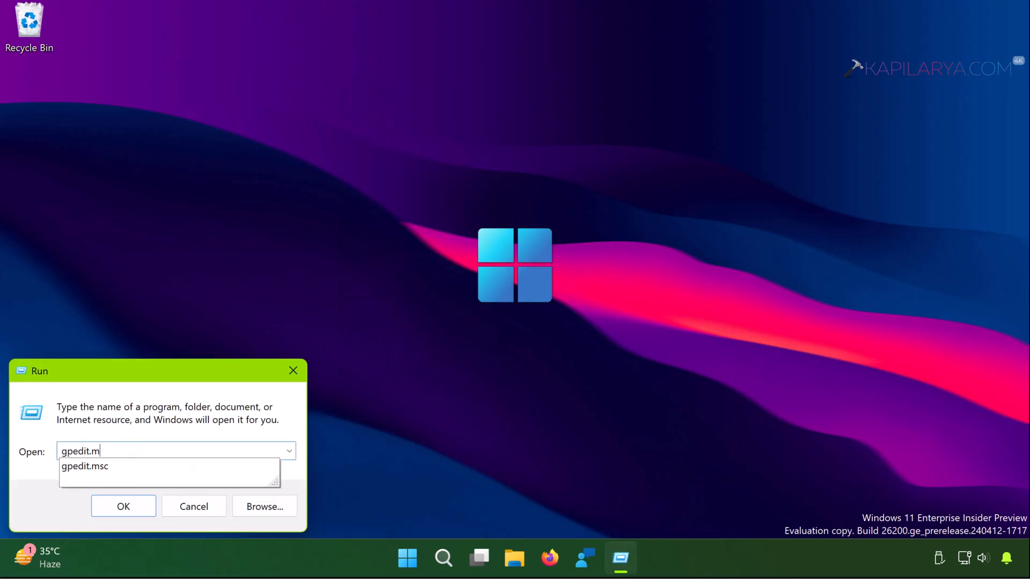
{"action": "left_click", "coordinate": [123, 506]}
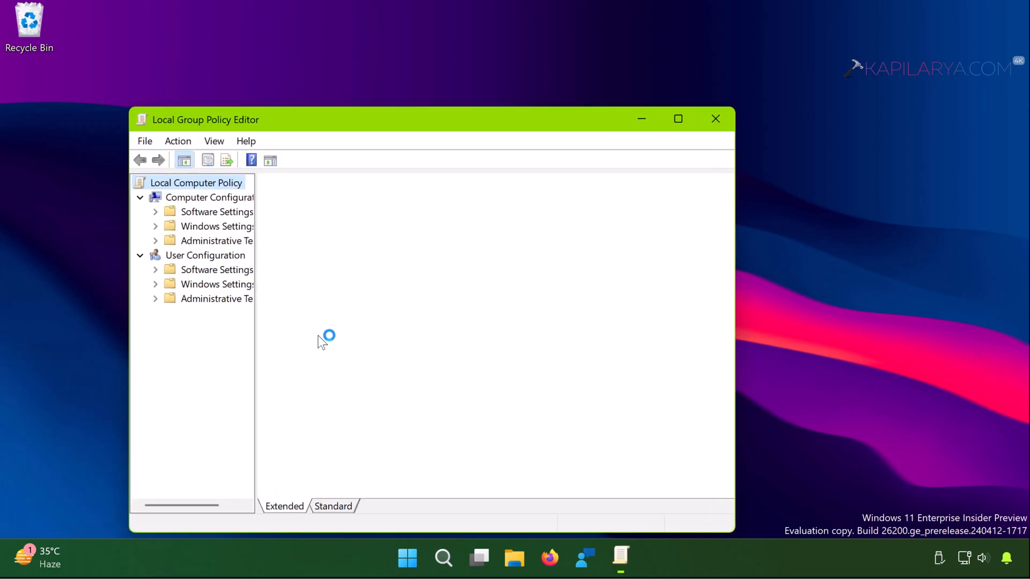
{"action": "left_click", "coordinate": [217, 298]}
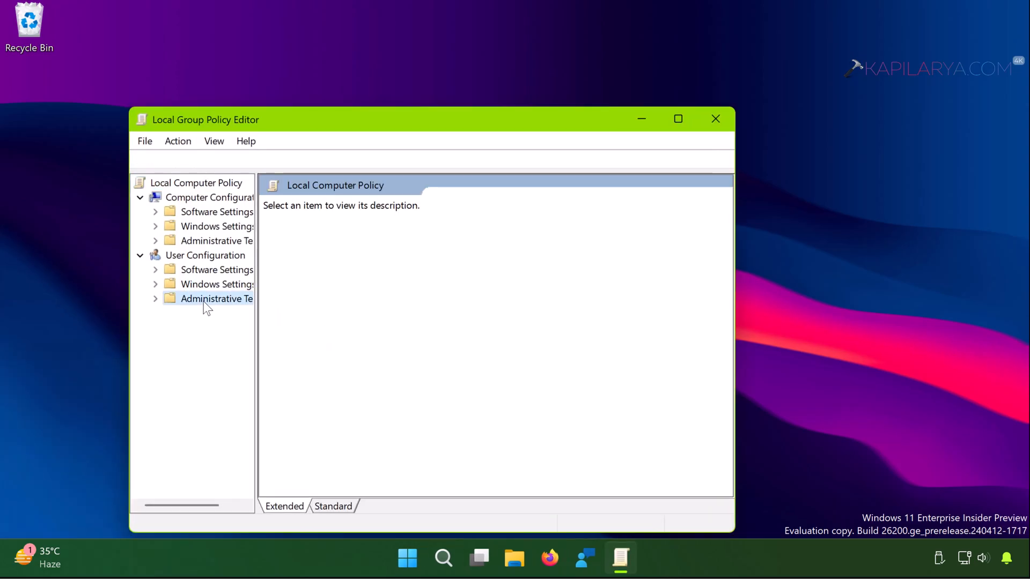
{"action": "left_click", "coordinate": [215, 298]}
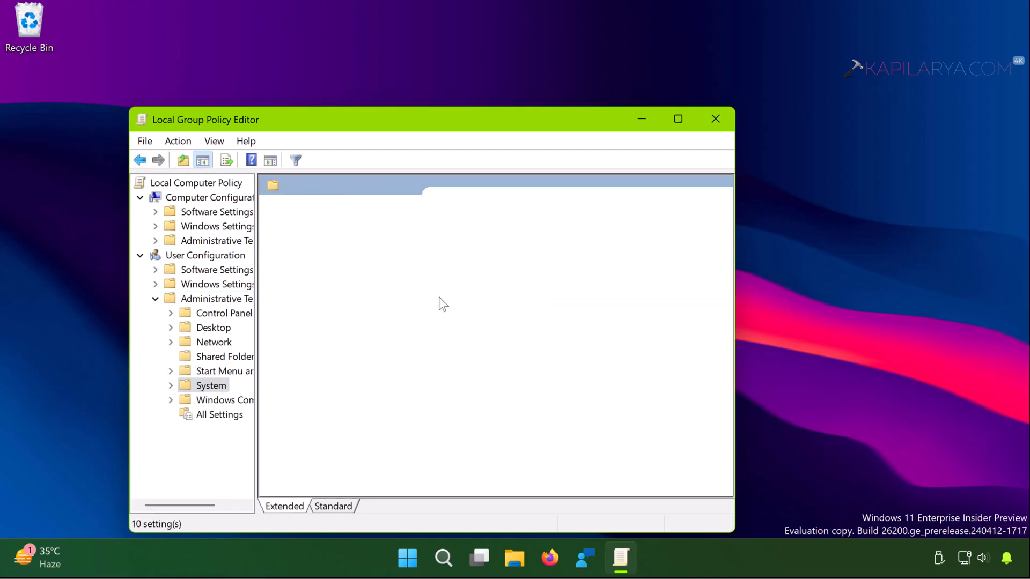
{"action": "left_click", "coordinate": [212, 386]}
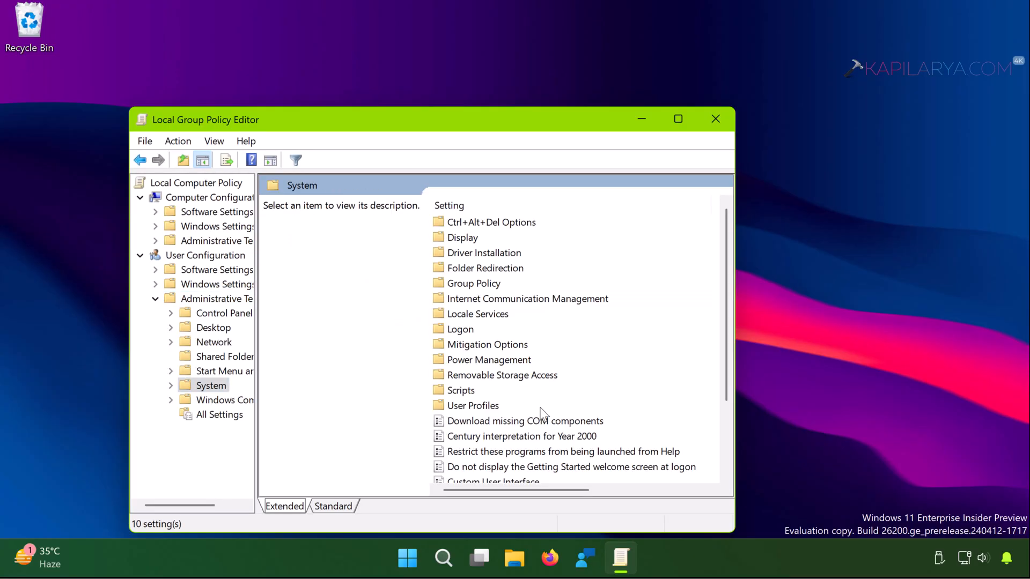
{"action": "scroll", "scroll_direction": "down", "scroll_amount": 3}
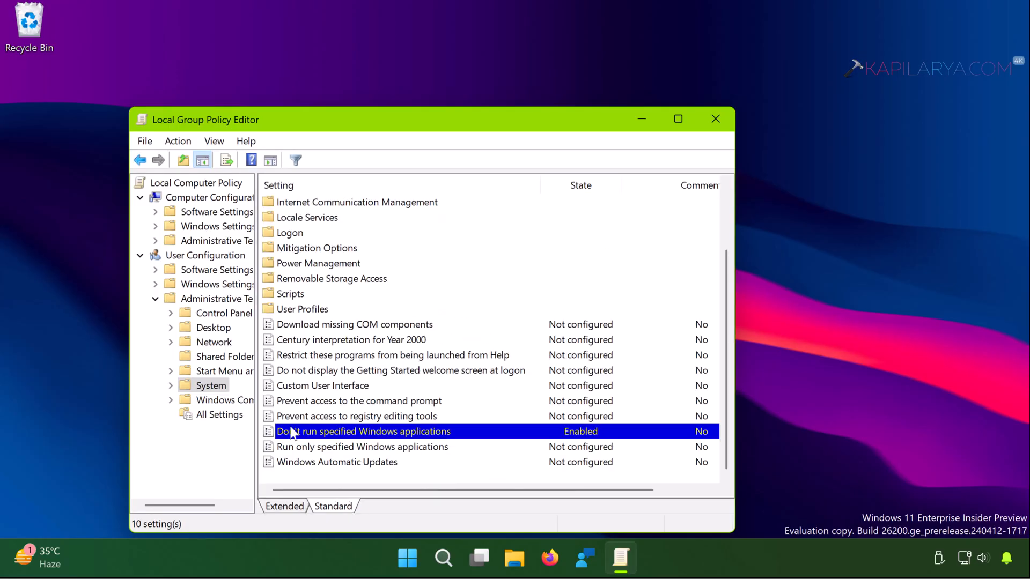
{"action": "mouse_move", "coordinate": [641, 435]}
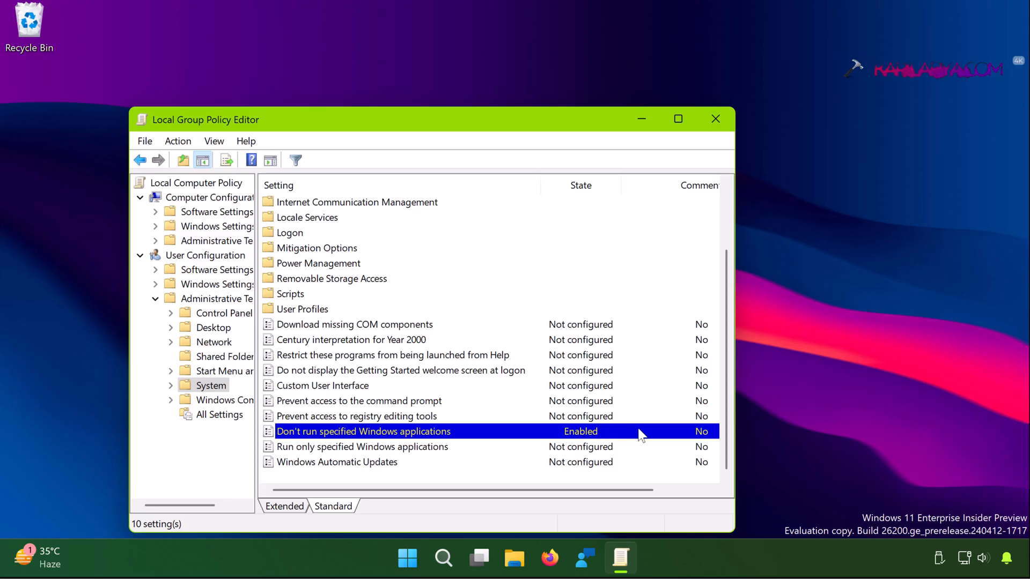
{"action": "mouse_move", "coordinate": [419, 444]}
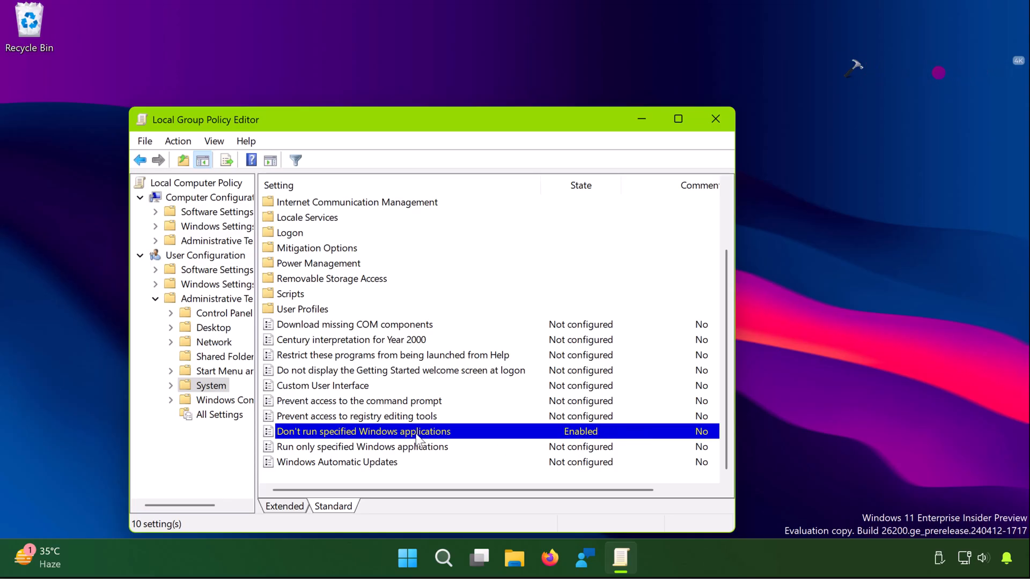
Step: Delete the C:\Windows\System32\mmc.exe entry from the disallowed list and dismiss the no-entries warning
{"action": "double_click", "coordinate": [363, 431]}
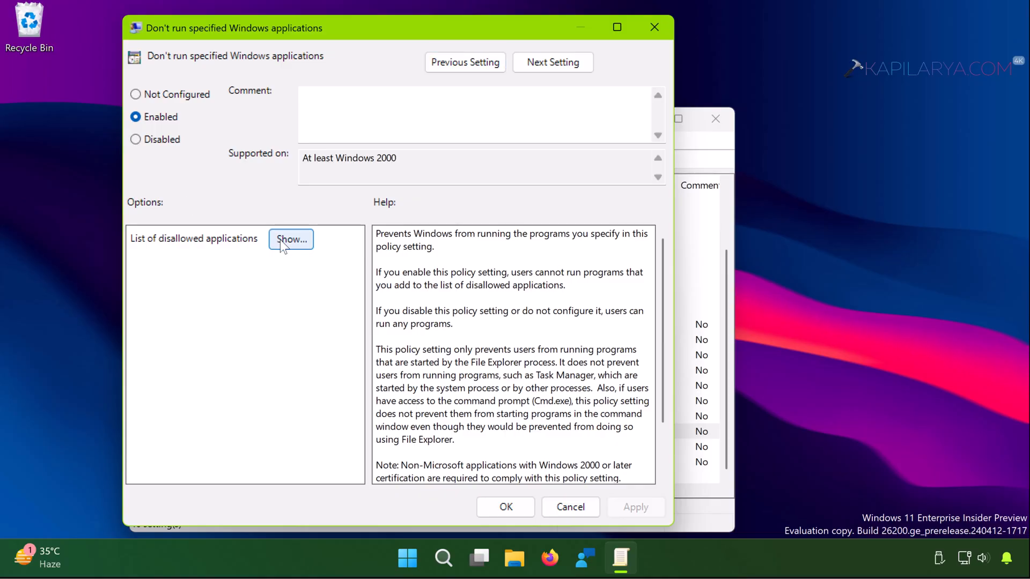
{"action": "left_click", "coordinate": [290, 238]}
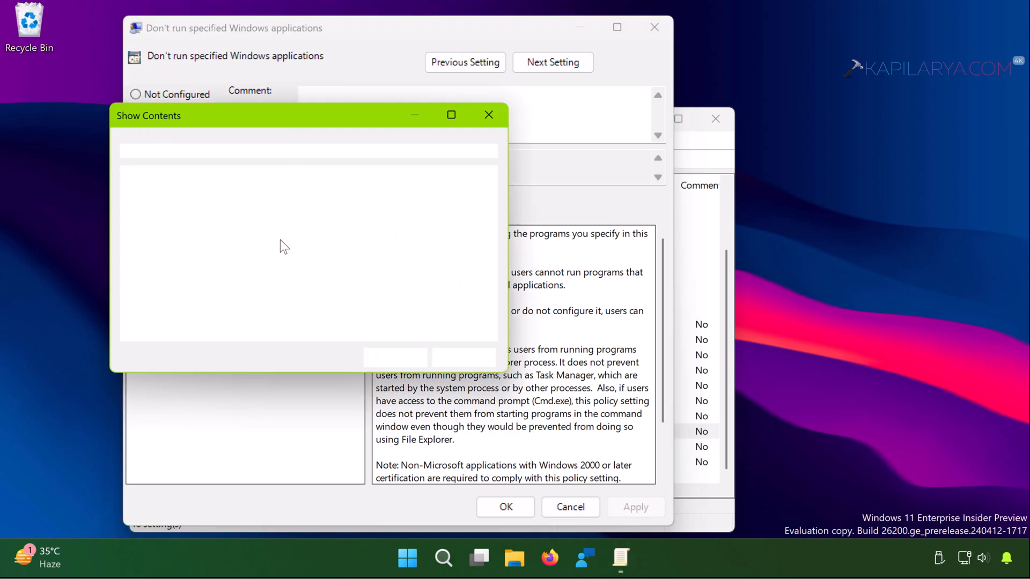
{"action": "type", "text": "C:\\Windows\\System32\\mmc.exe"}
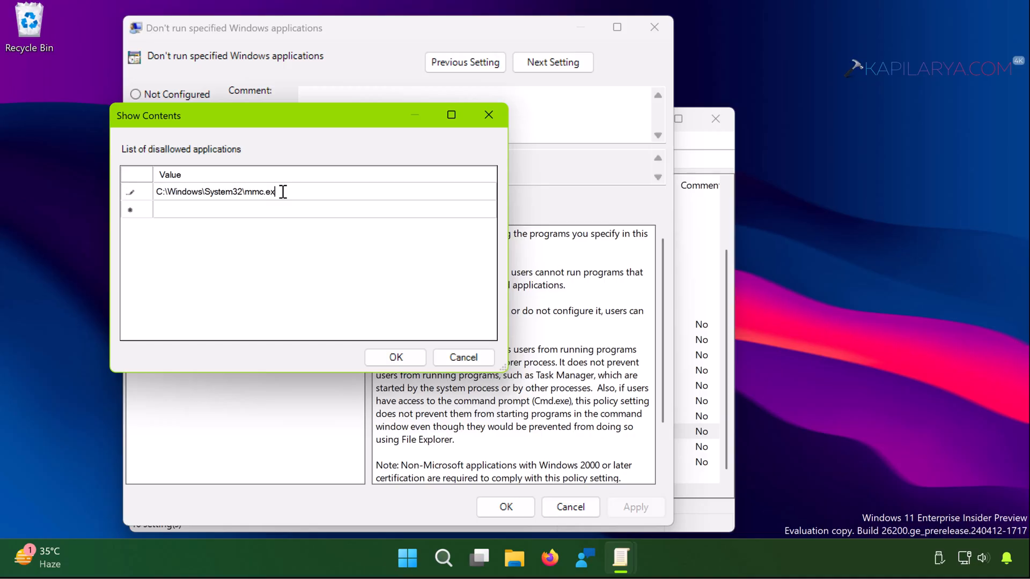
{"action": "left_click", "coordinate": [263, 191]}
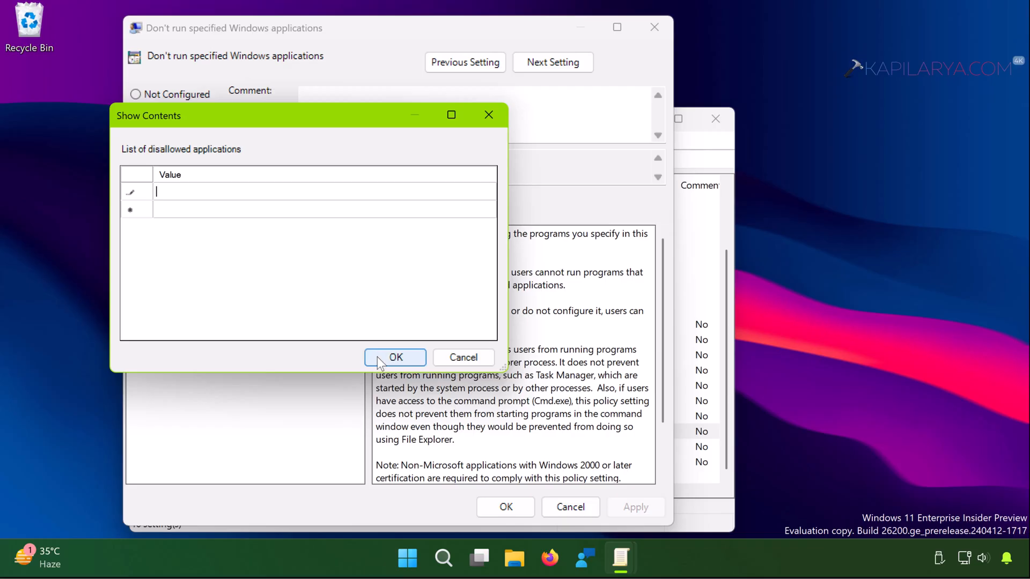
{"action": "left_click", "coordinate": [322, 191]}
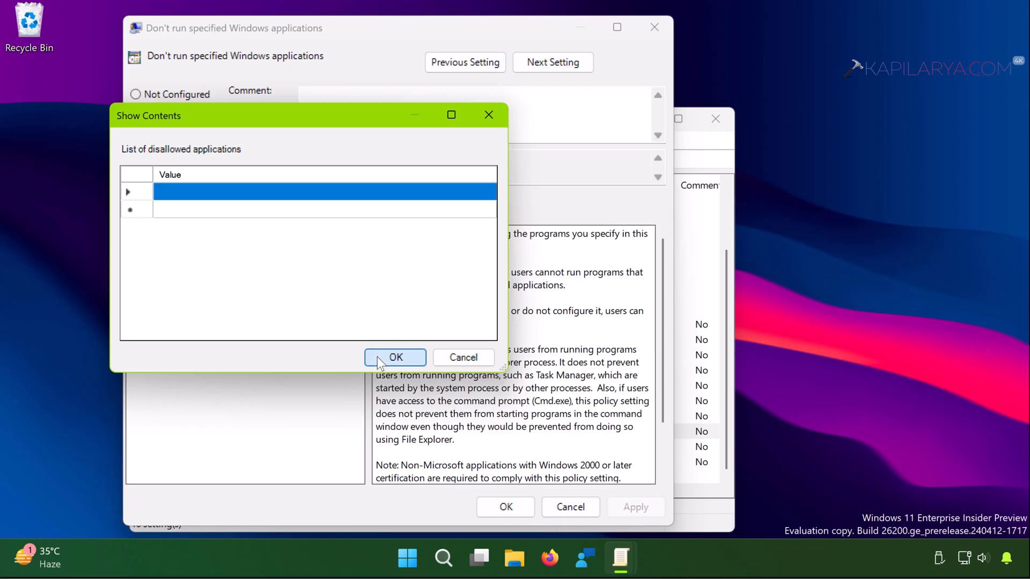
{"action": "left_click", "coordinate": [395, 357]}
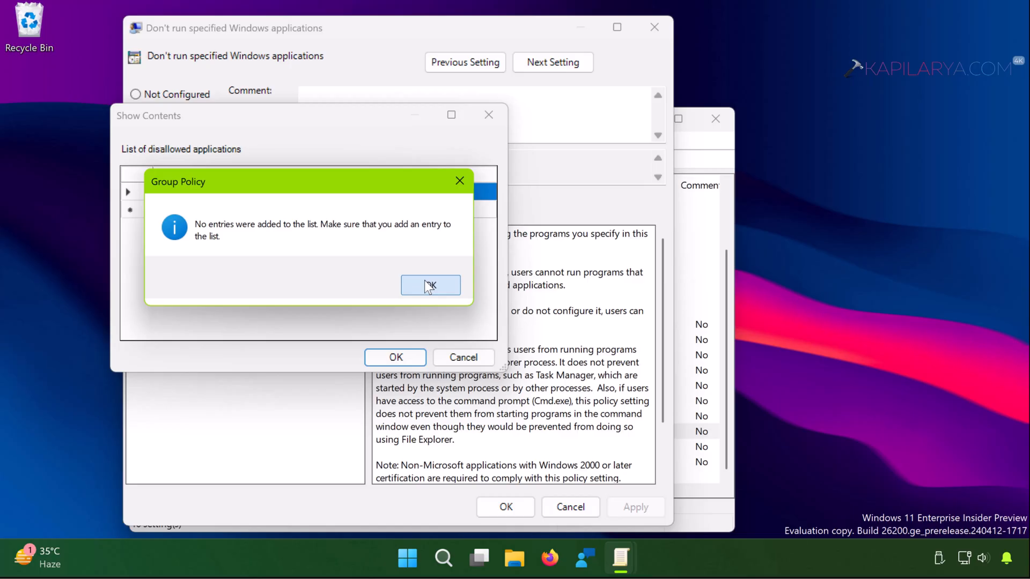
{"action": "left_click", "coordinate": [430, 284]}
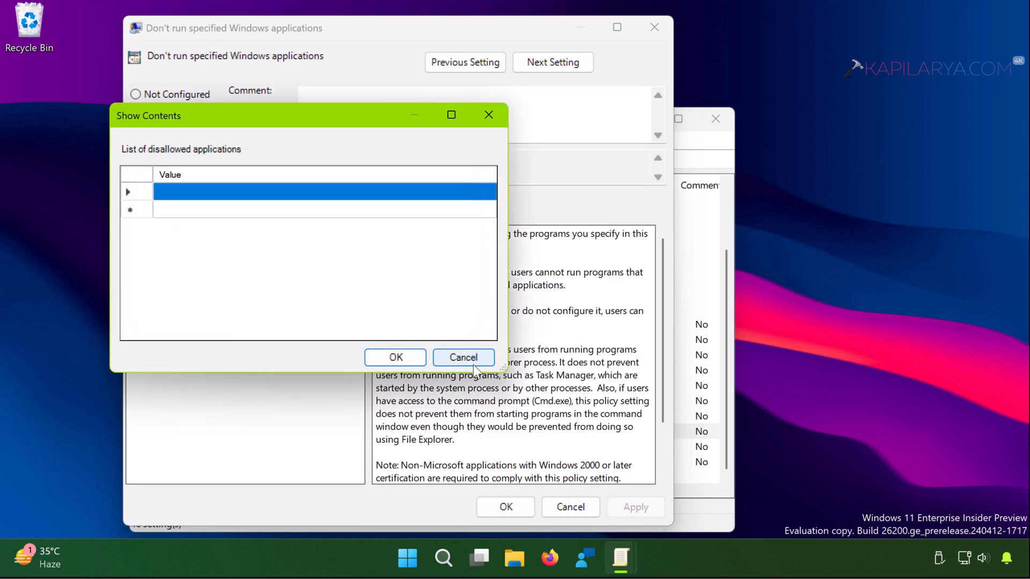
Step: Cancel the list, set the policy to Not Configured, apply, and close the editor
{"action": "left_click", "coordinate": [464, 357]}
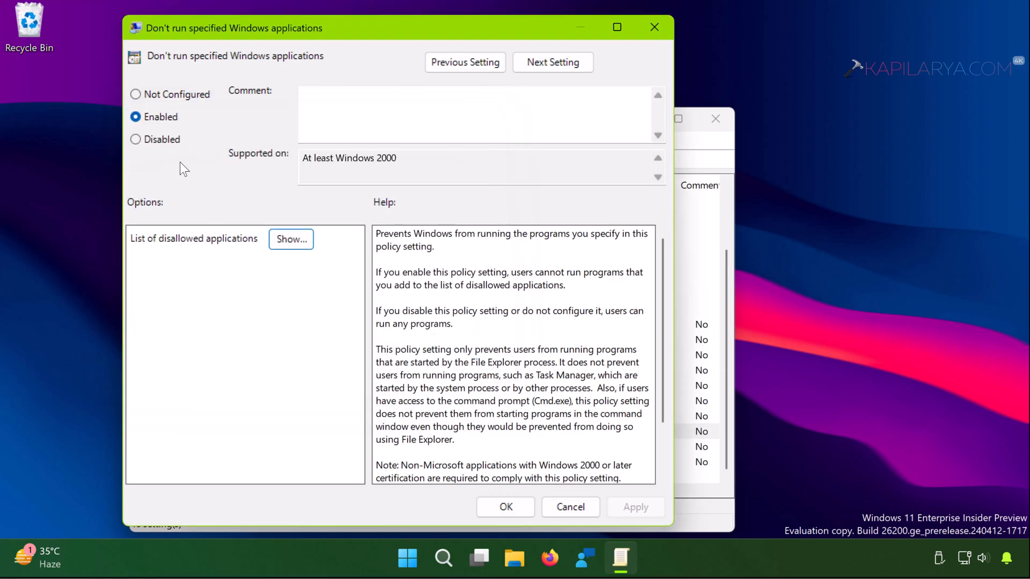
{"action": "left_click", "coordinate": [135, 94]}
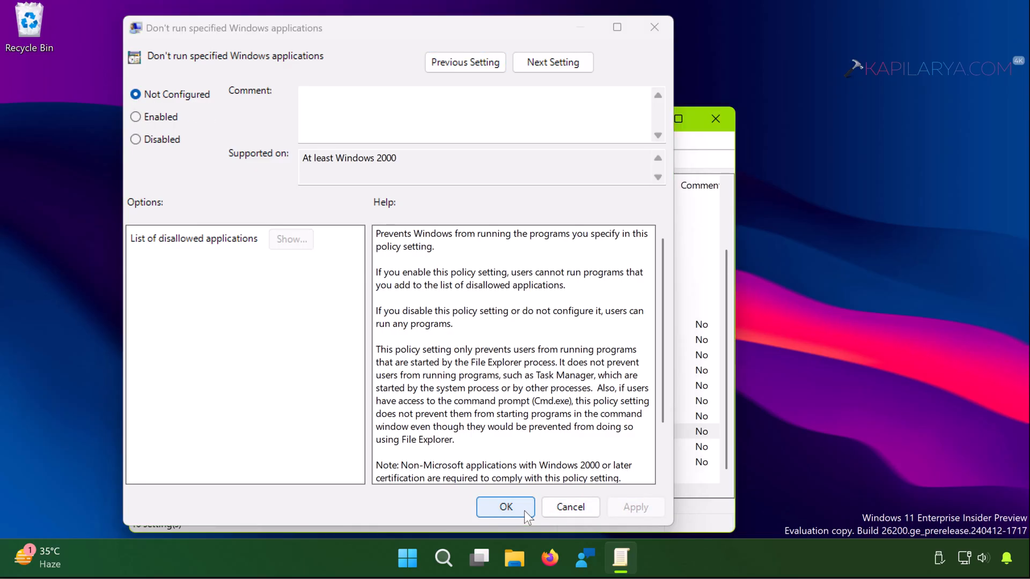
{"action": "left_click", "coordinate": [505, 506]}
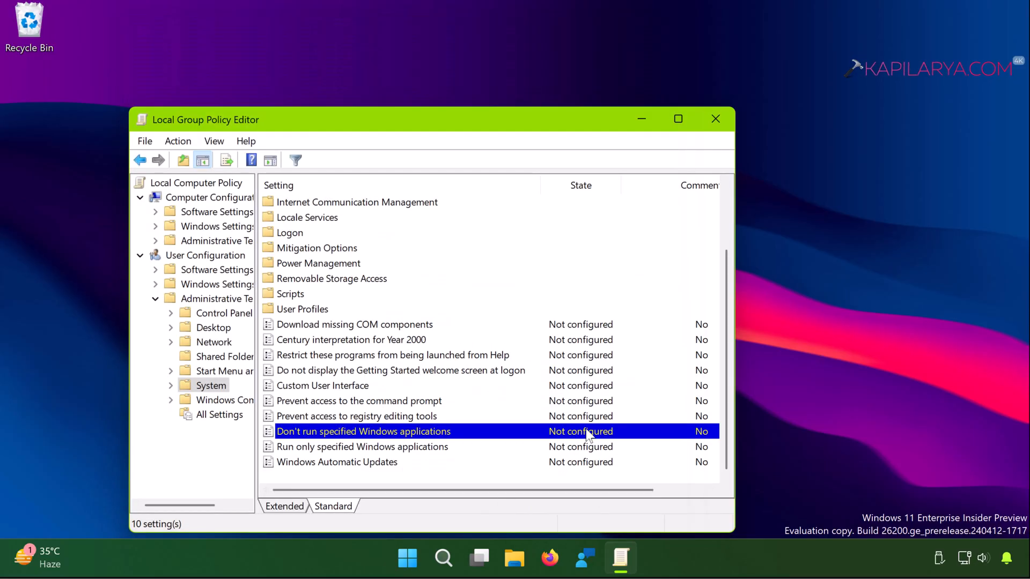
{"action": "left_click", "coordinate": [715, 119]}
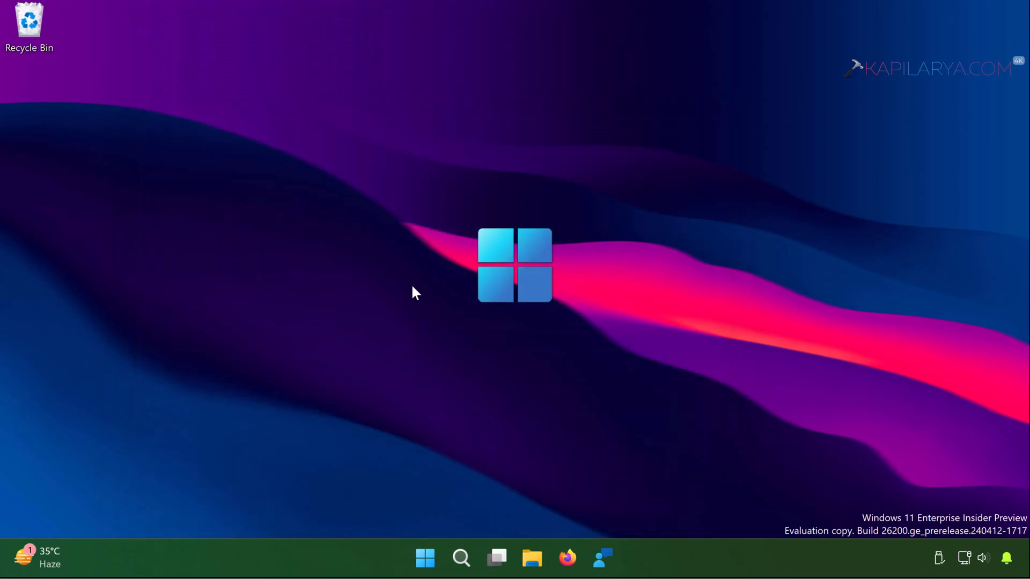
{"action": "mouse_move", "coordinate": [471, 450]}
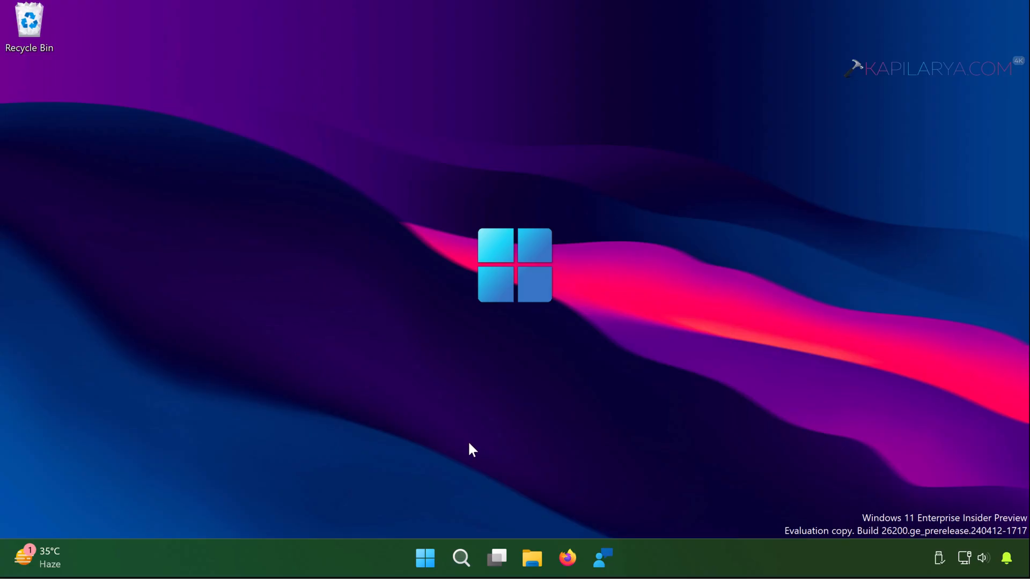